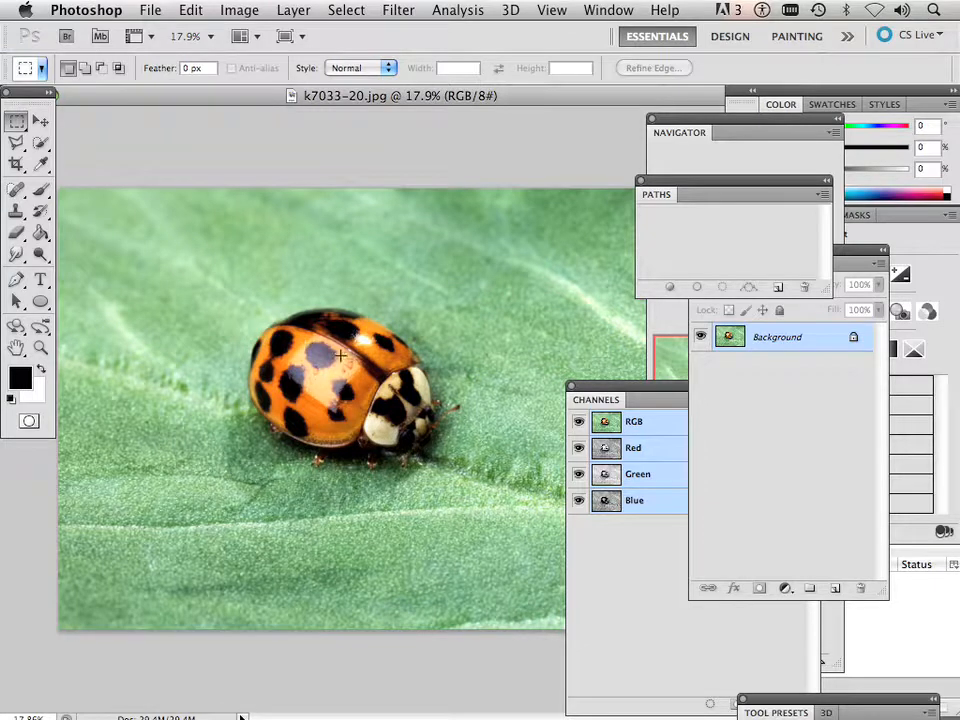
pyautogui.moveTo(334, 243)
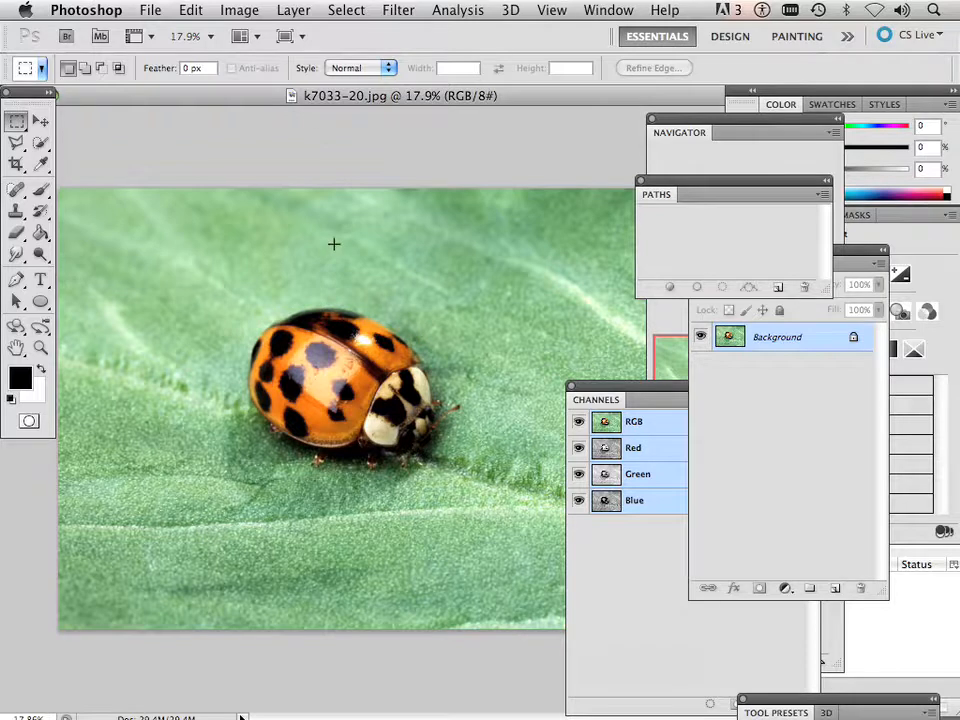
pyautogui.moveTo(437, 336)
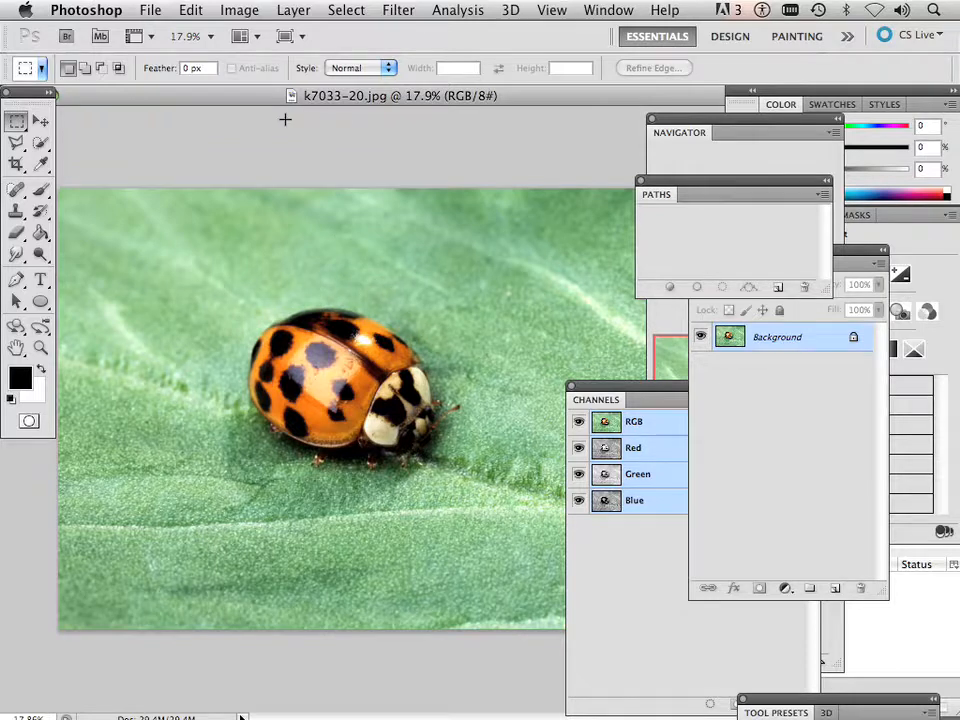
# Preview a threshold of about 89 on the ladybug photo, then cancel it
pyautogui.click(239, 10)
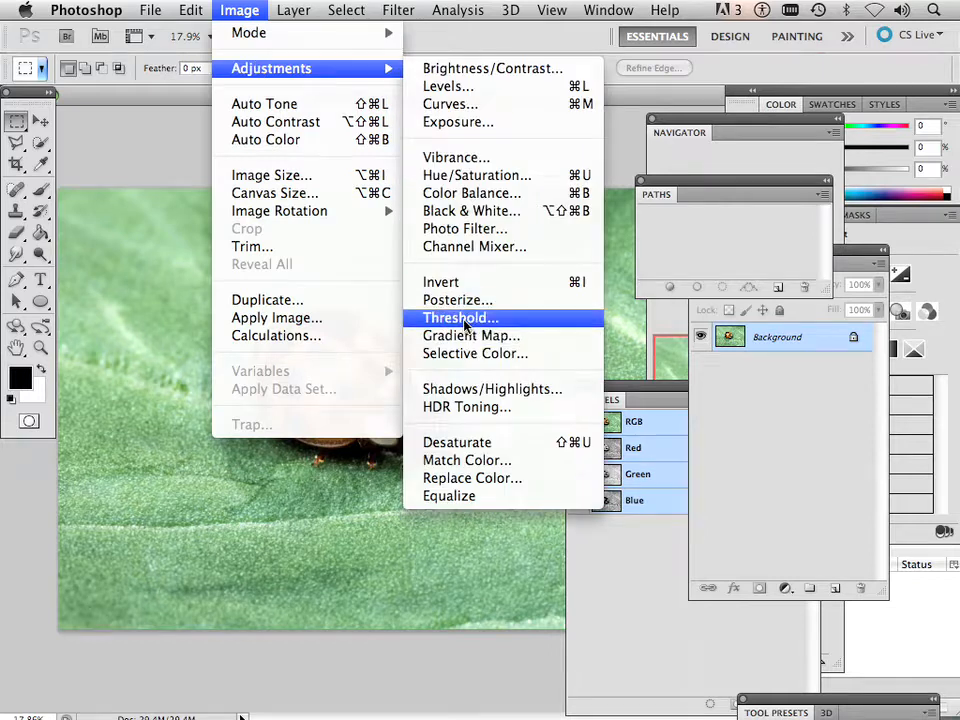
pyautogui.click(460, 318)
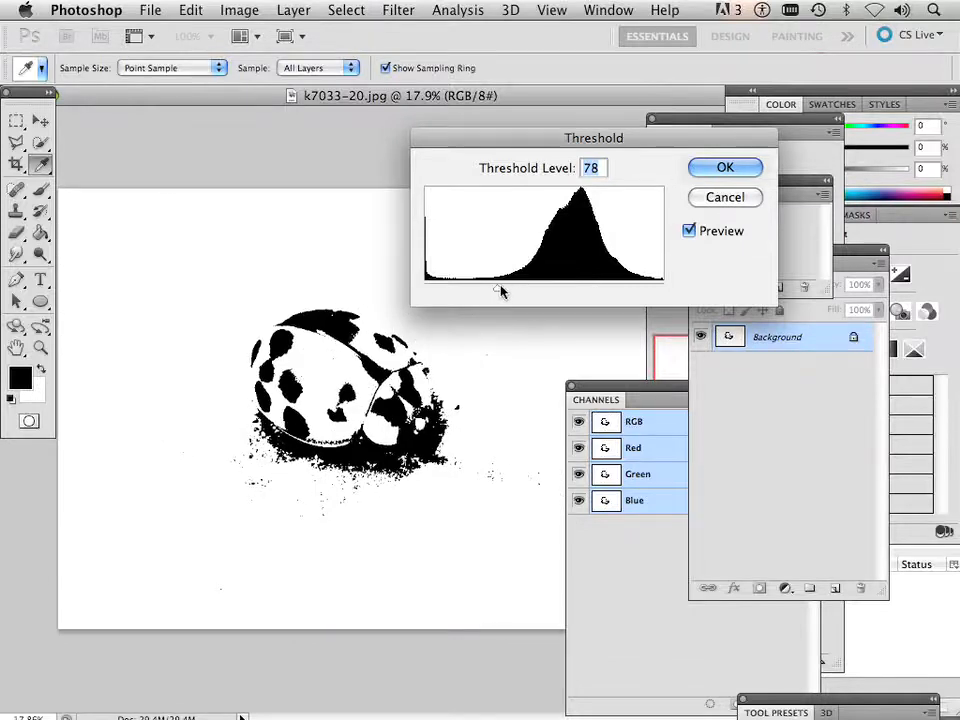
pyautogui.moveTo(502, 288); pyautogui.dragTo(508, 288)
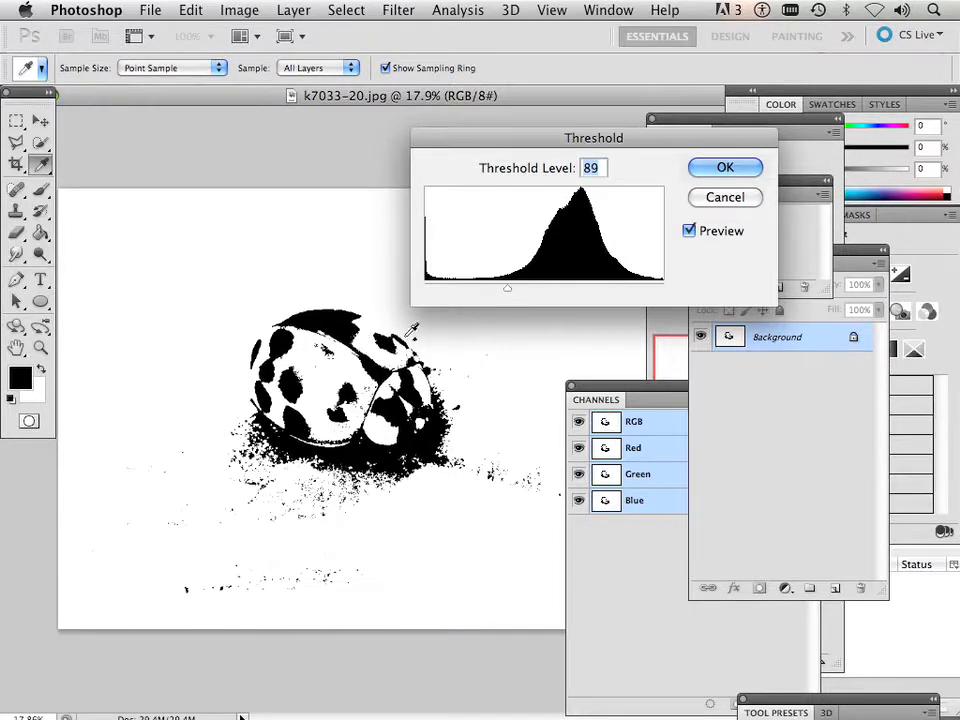
pyautogui.click(724, 197)
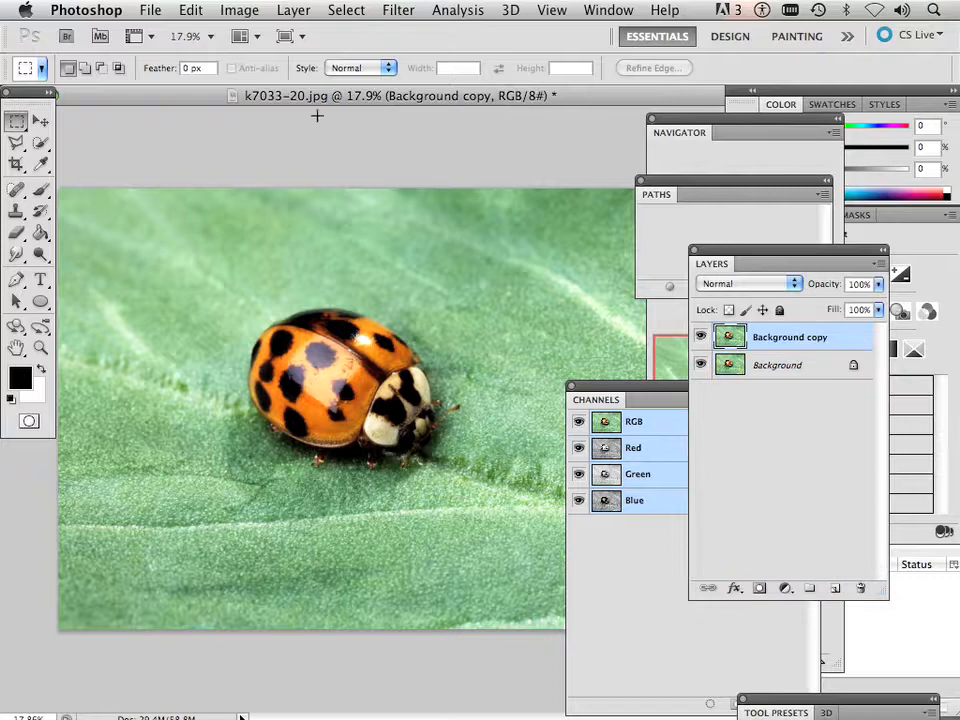
pyautogui.click(239, 10)
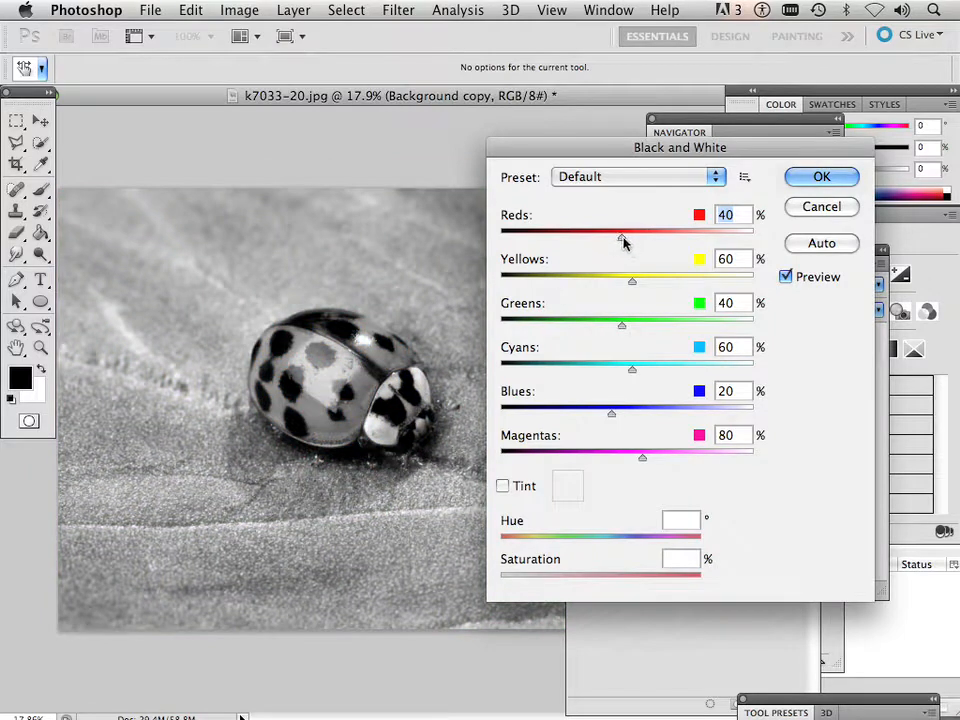
pyautogui.moveTo(621, 231); pyautogui.dragTo(643, 231)
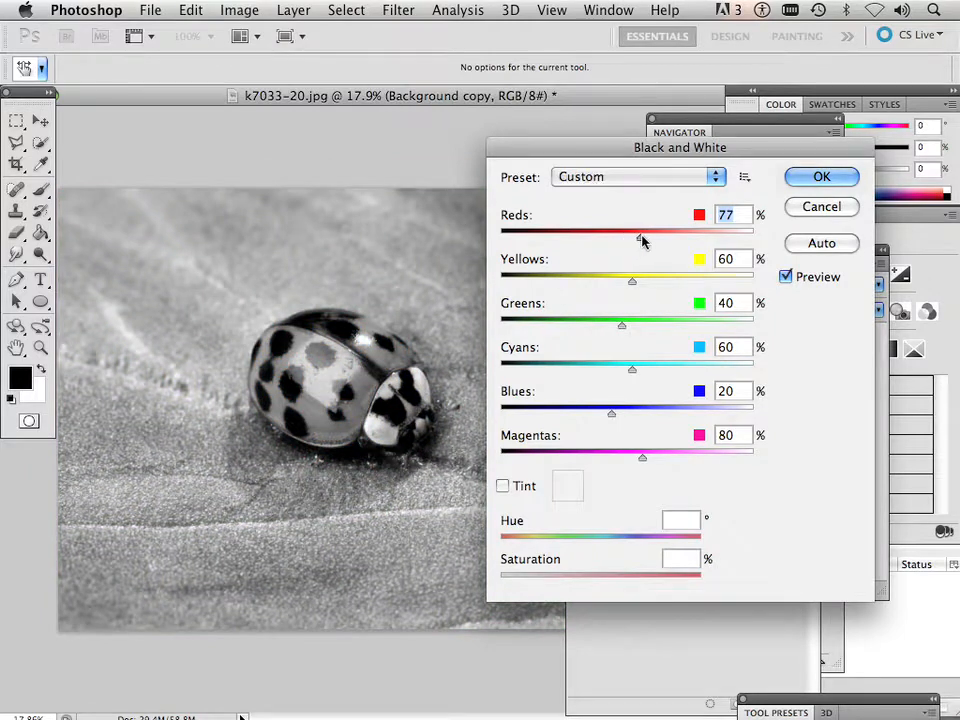
pyautogui.moveTo(637, 231); pyautogui.dragTo(674, 231)
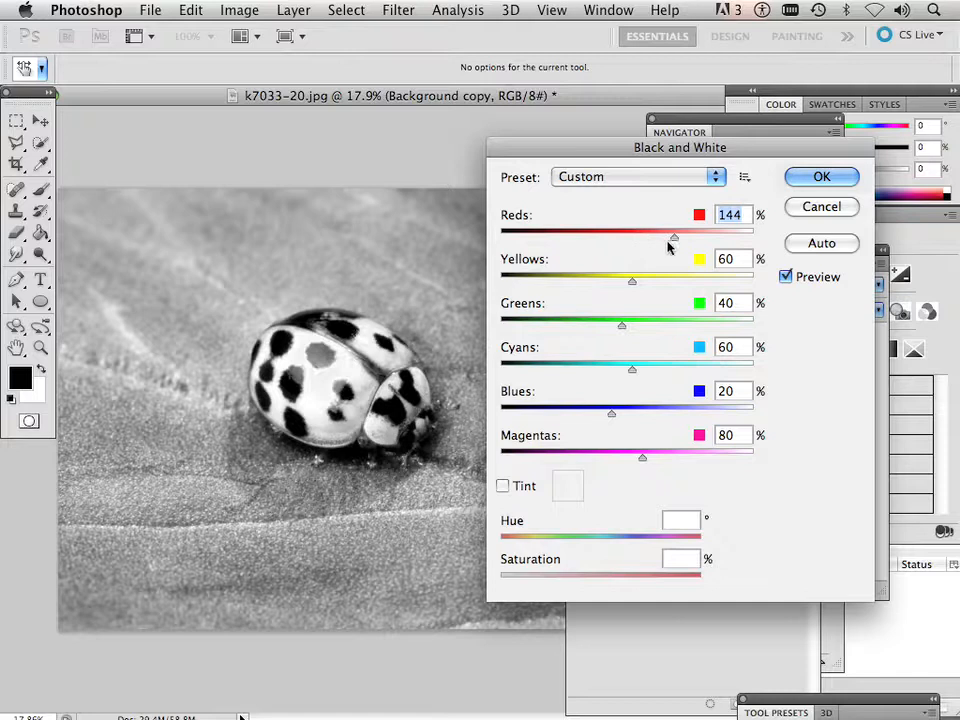
pyautogui.moveTo(675, 237); pyautogui.dragTo(660, 237)
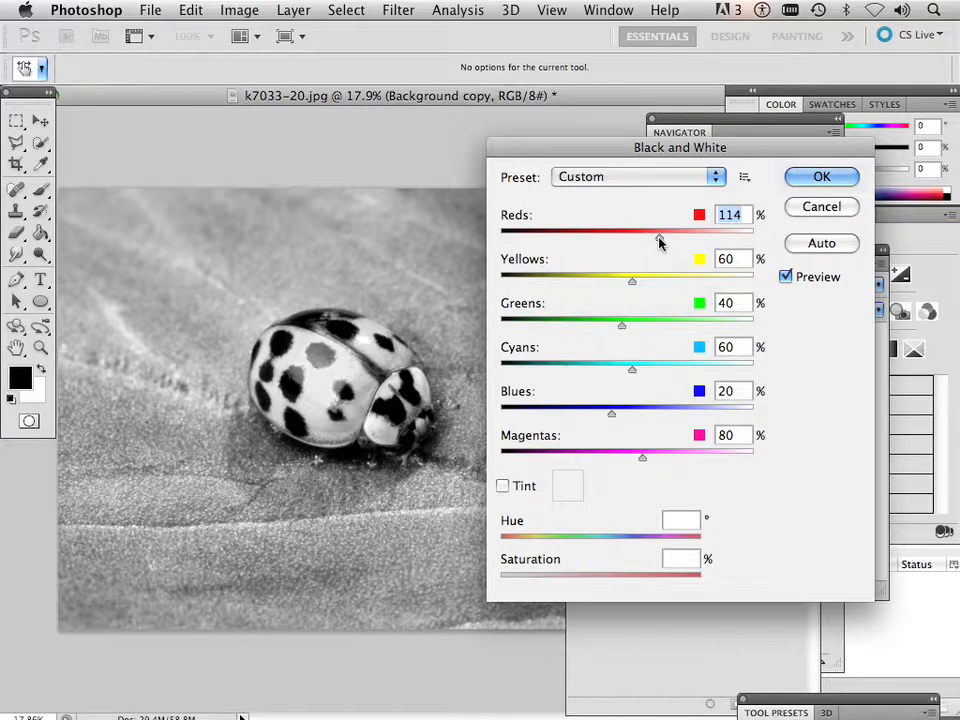
pyautogui.moveTo(660, 238); pyautogui.dragTo(667, 238)
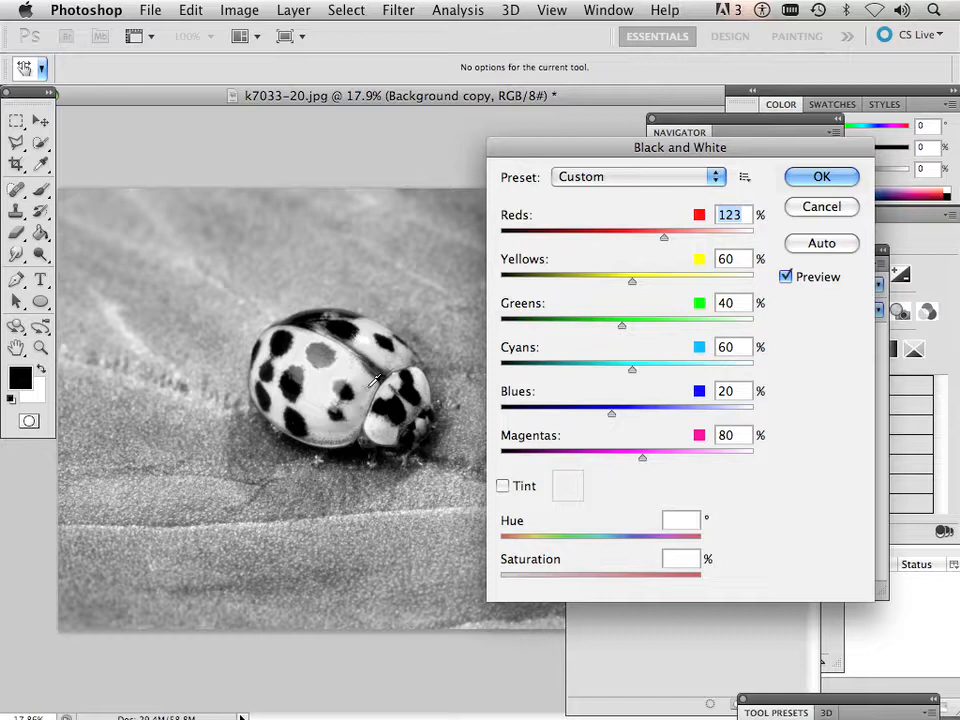
pyautogui.moveTo(621, 324); pyautogui.dragTo(638, 324)
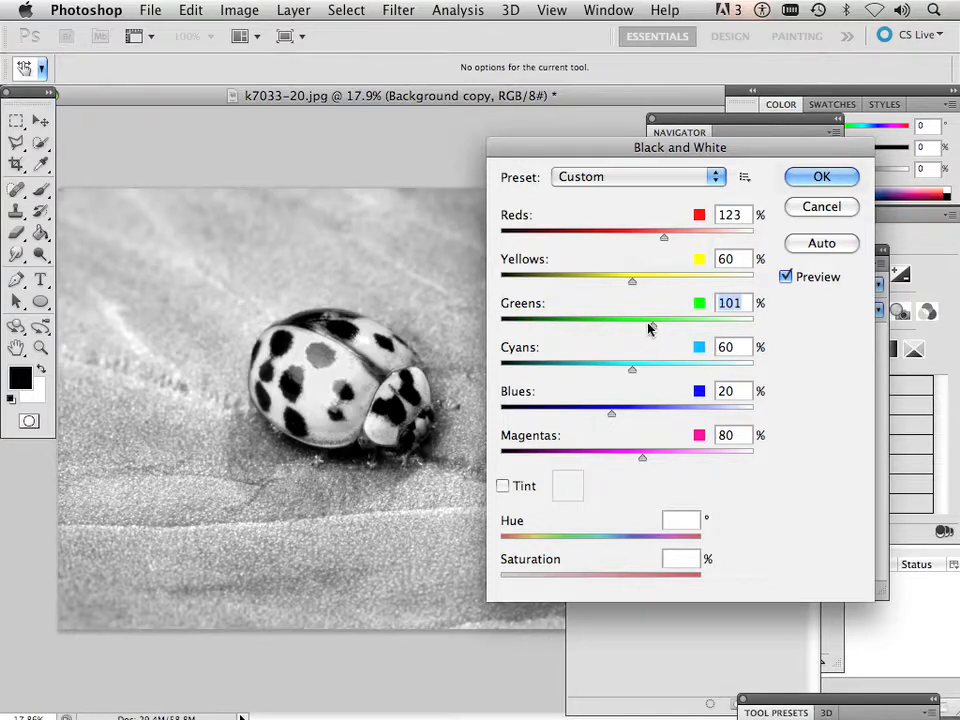
pyautogui.moveTo(651, 318); pyautogui.dragTo(640, 318)
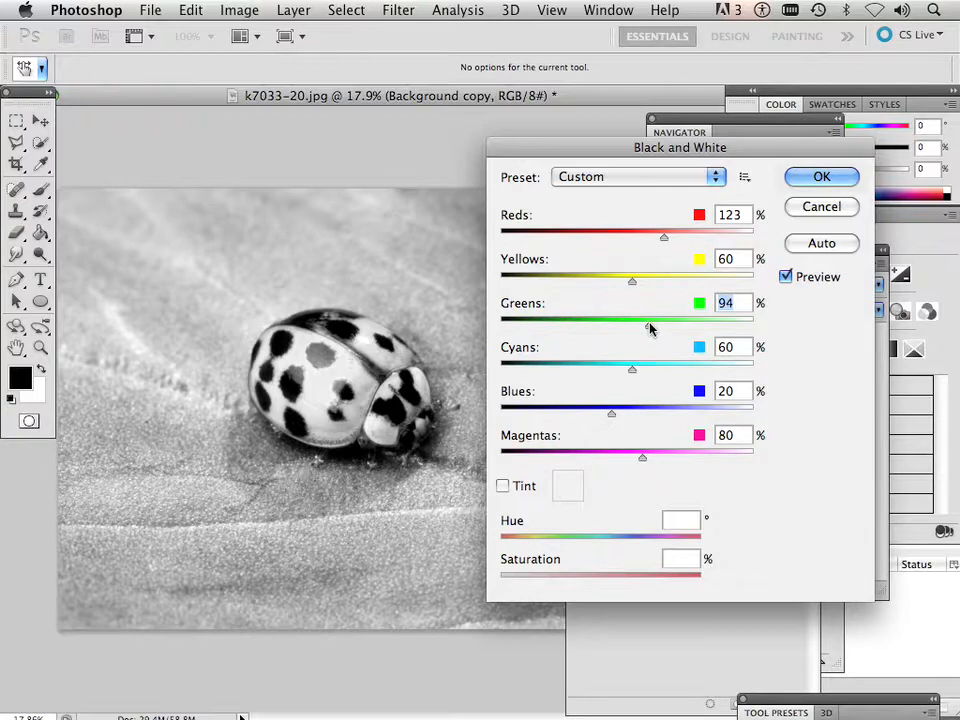
pyautogui.moveTo(632, 323); pyautogui.dragTo(654, 323)
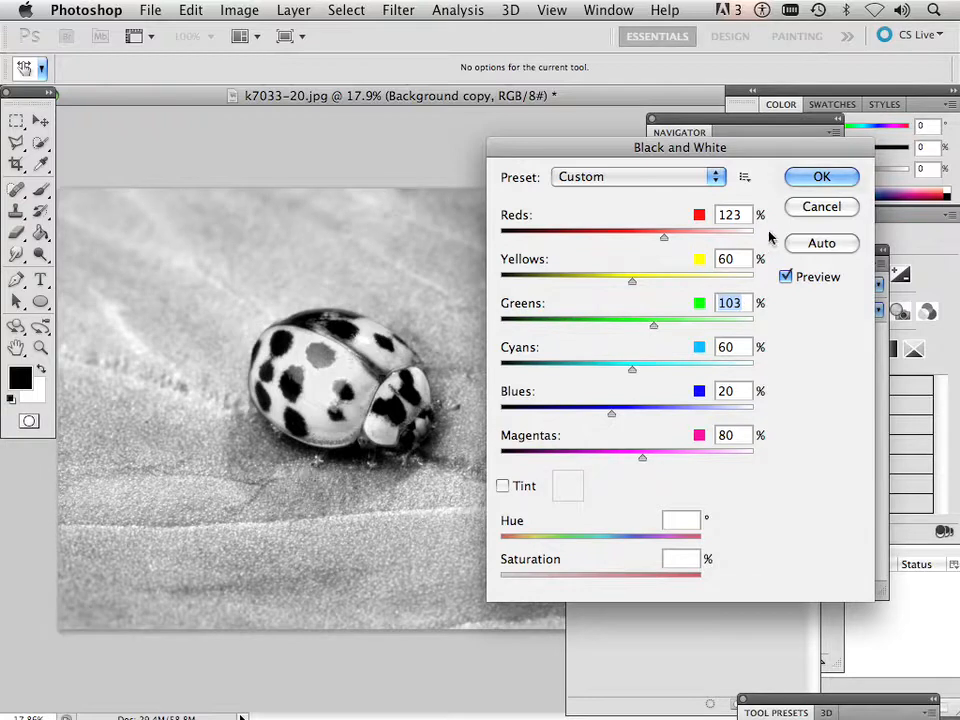
pyautogui.click(821, 206)
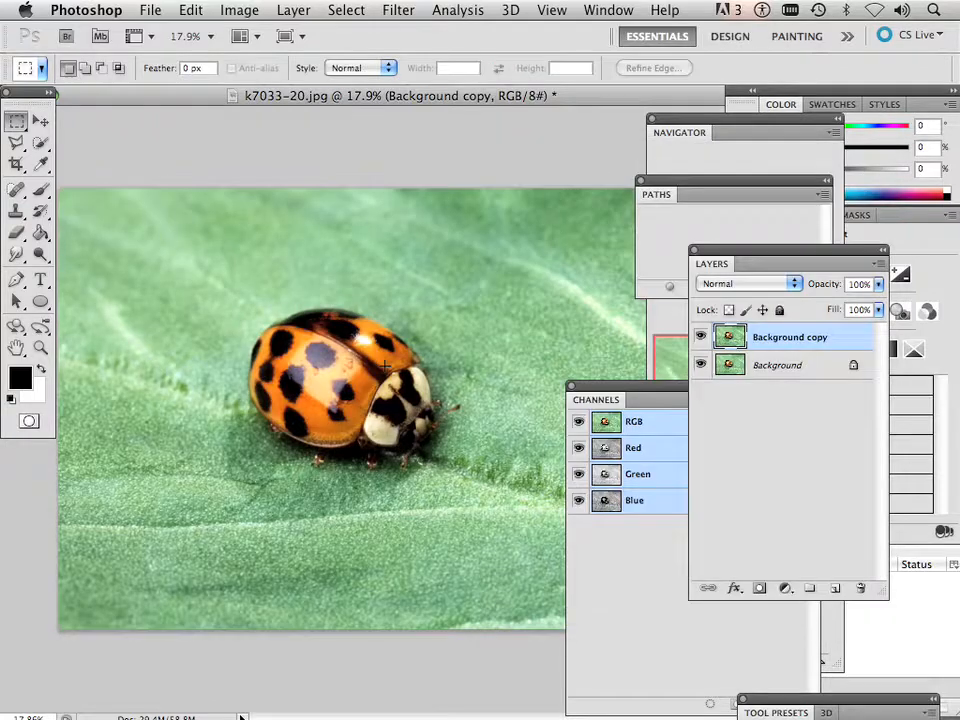
pyautogui.moveTo(498, 405)
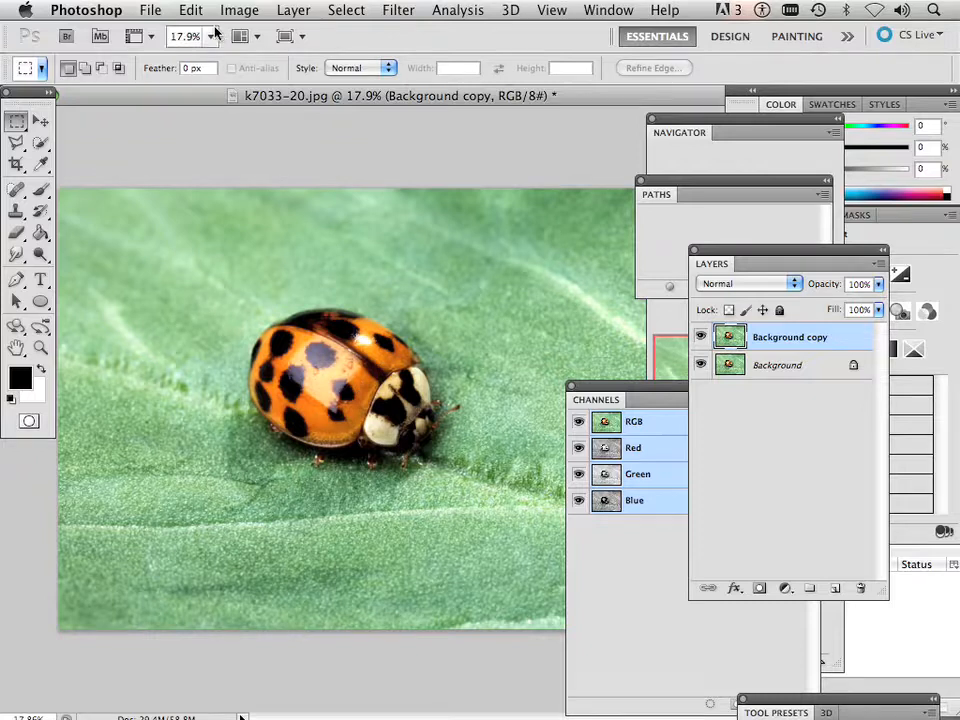
# Start a Black & White conversion with reds 103, greens 90, yellows 97, blues about 71
pyautogui.click(239, 9)
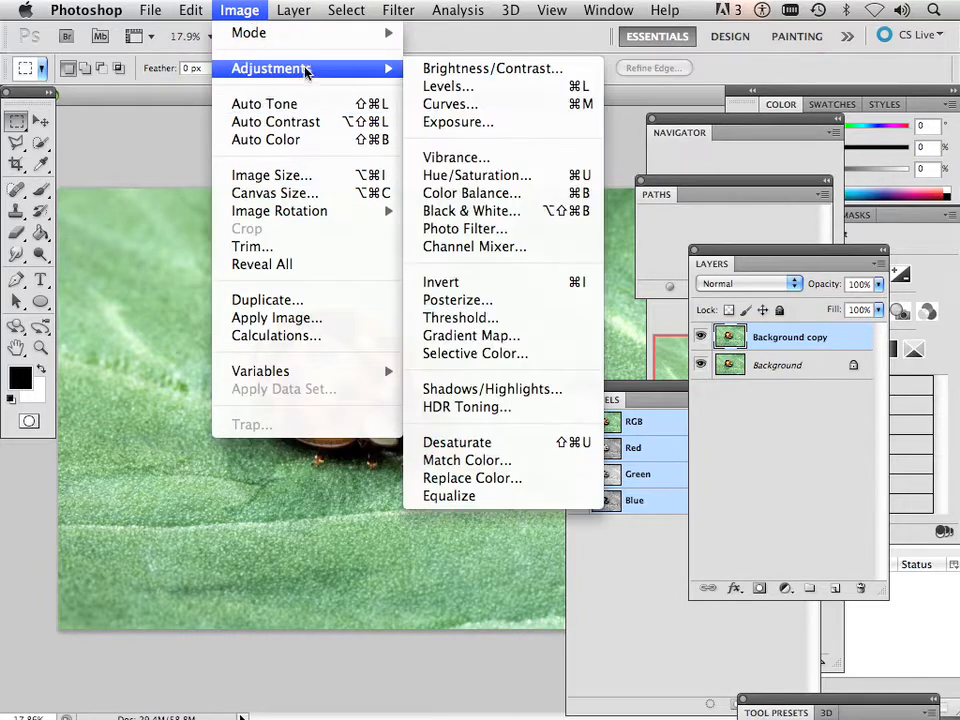
pyautogui.click(472, 211)
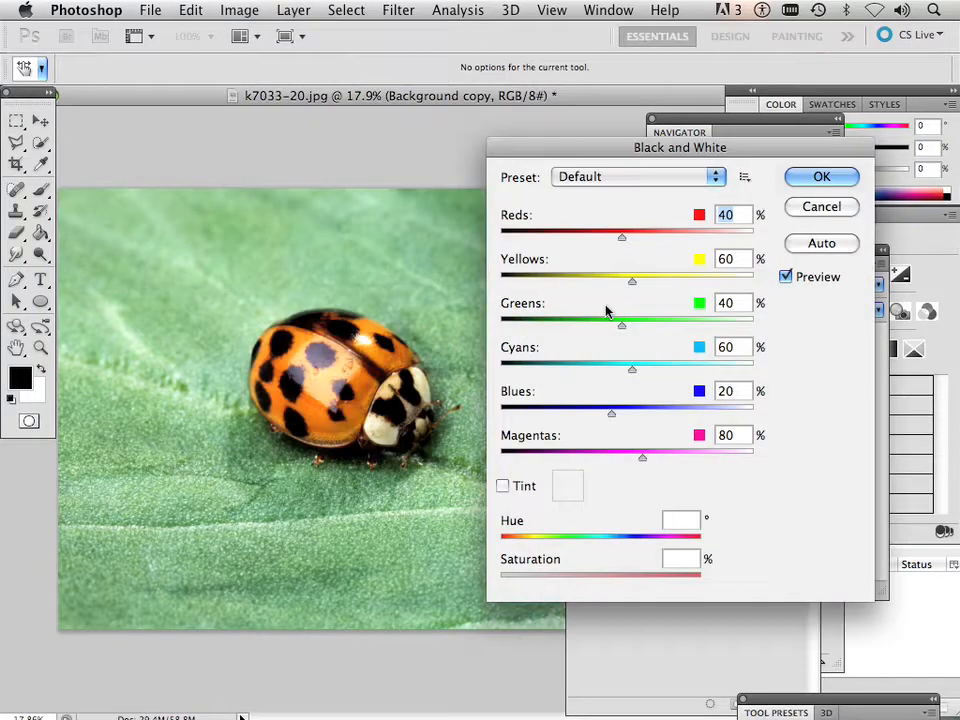
pyautogui.moveTo(621, 237); pyautogui.dragTo(660, 237)
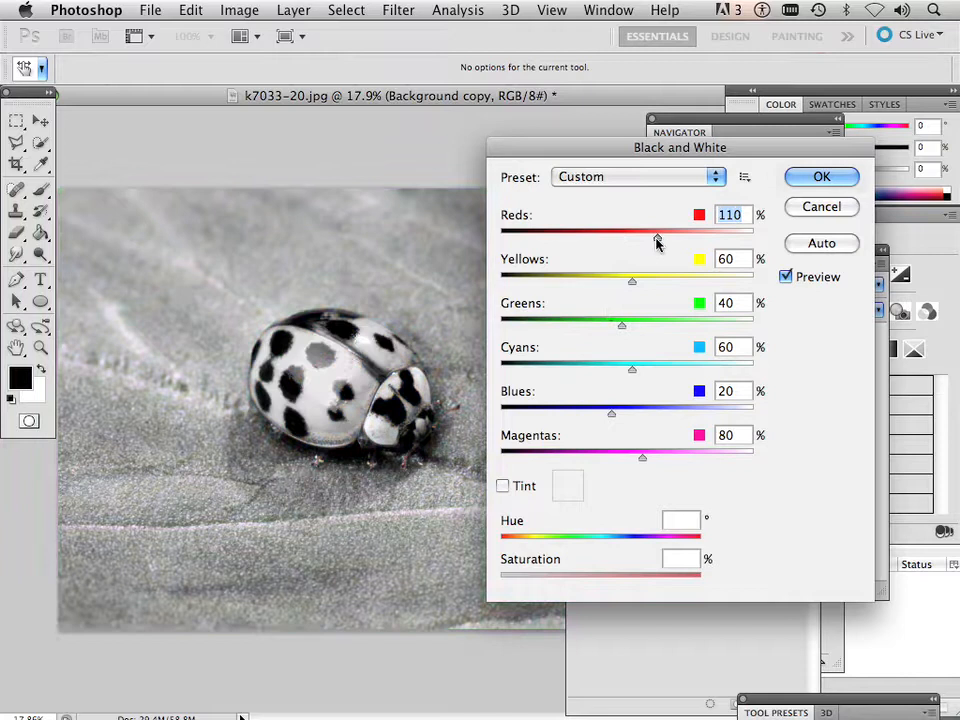
pyautogui.moveTo(658, 237); pyautogui.dragTo(653, 237)
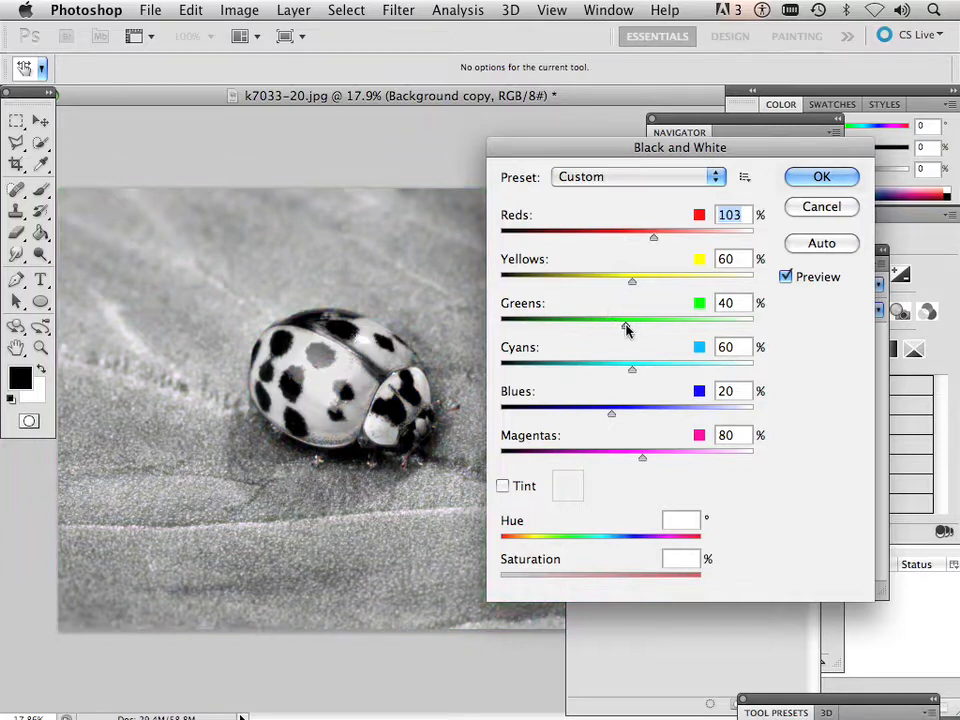
pyautogui.moveTo(628, 322); pyautogui.dragTo(646, 322)
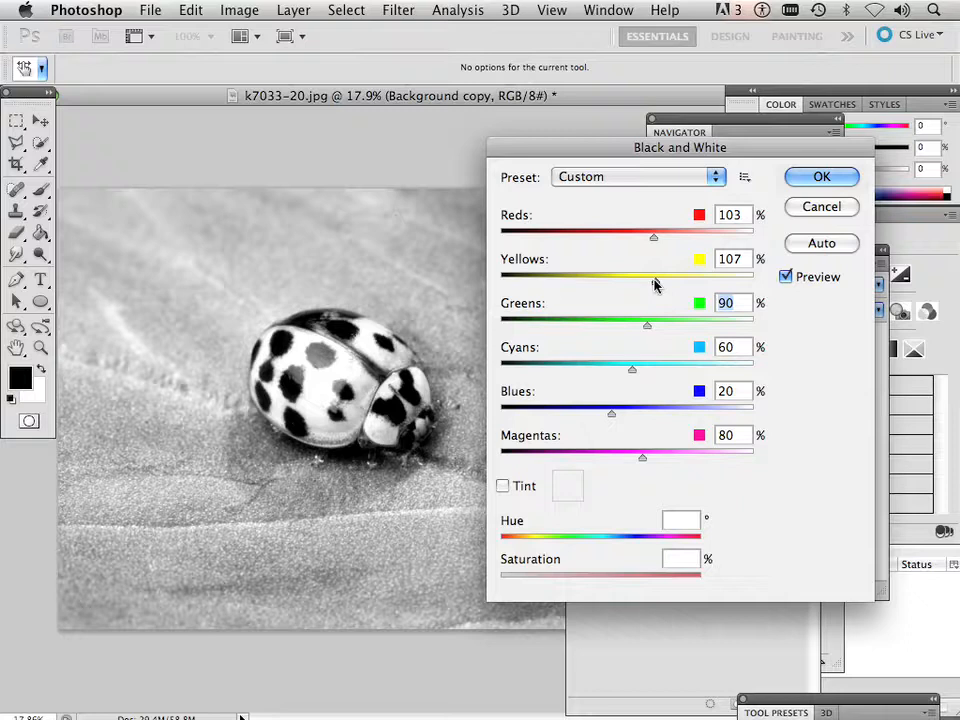
pyautogui.moveTo(653, 270); pyautogui.dragTo(635, 270)
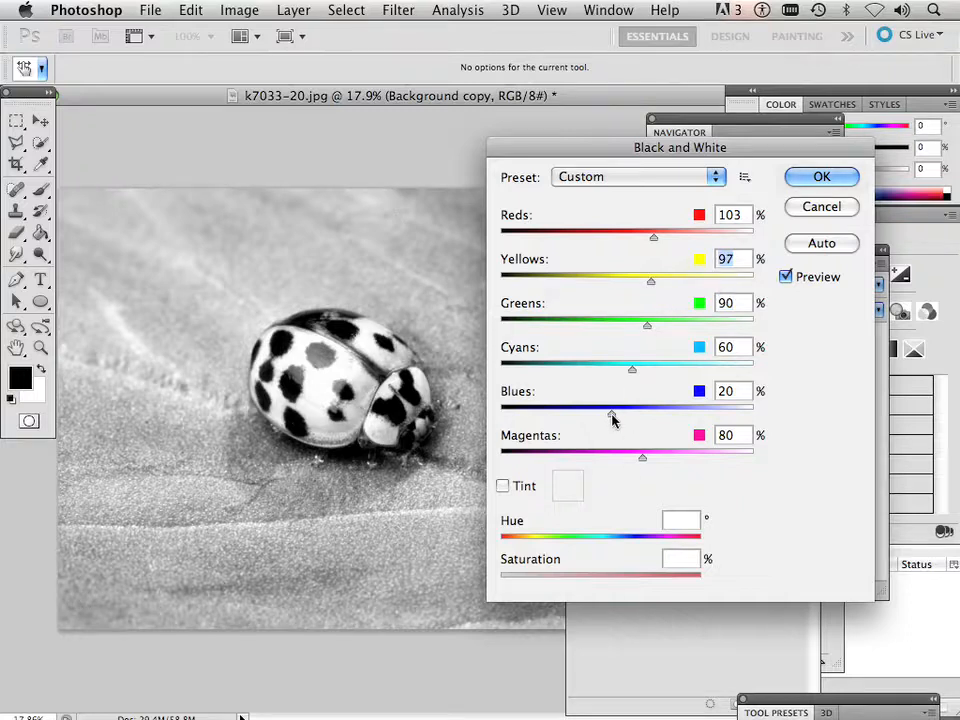
pyautogui.moveTo(642, 457); pyautogui.dragTo(660, 457)
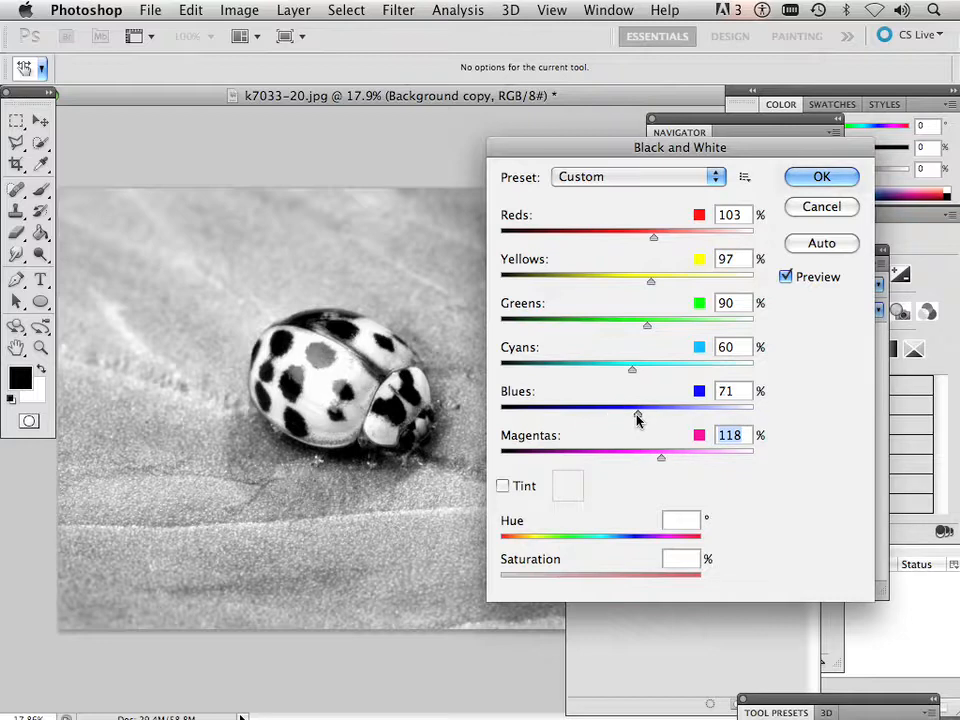
# Set the Black & White mix to blues 8, cyans 84, yellows 109 and greens 122%
pyautogui.moveTo(638, 410); pyautogui.dragTo(607, 410)
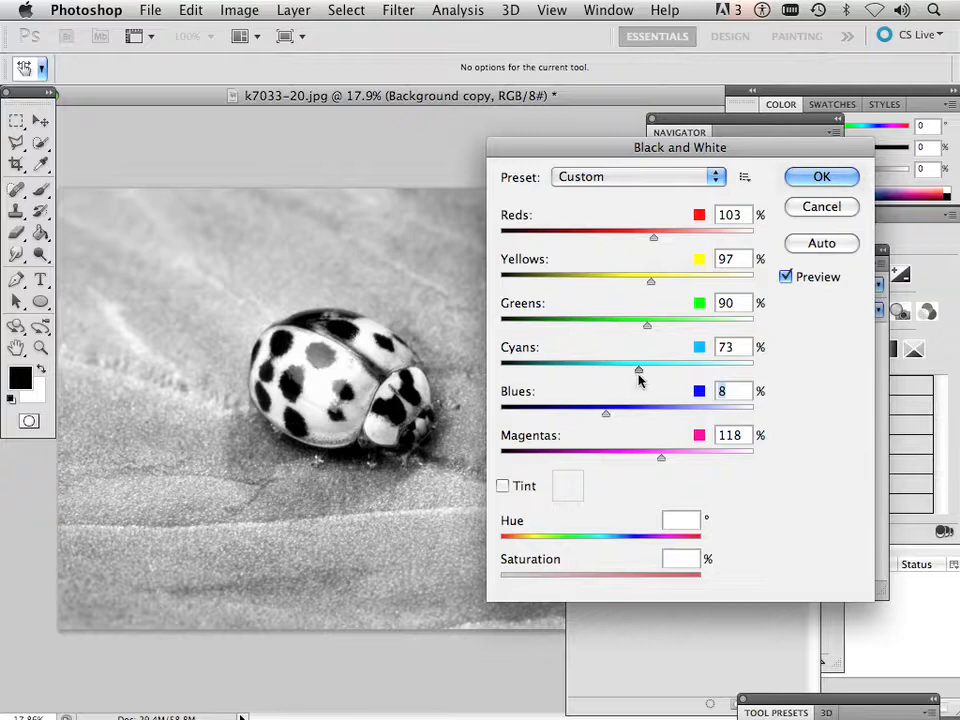
pyautogui.moveTo(638, 368); pyautogui.dragTo(648, 368)
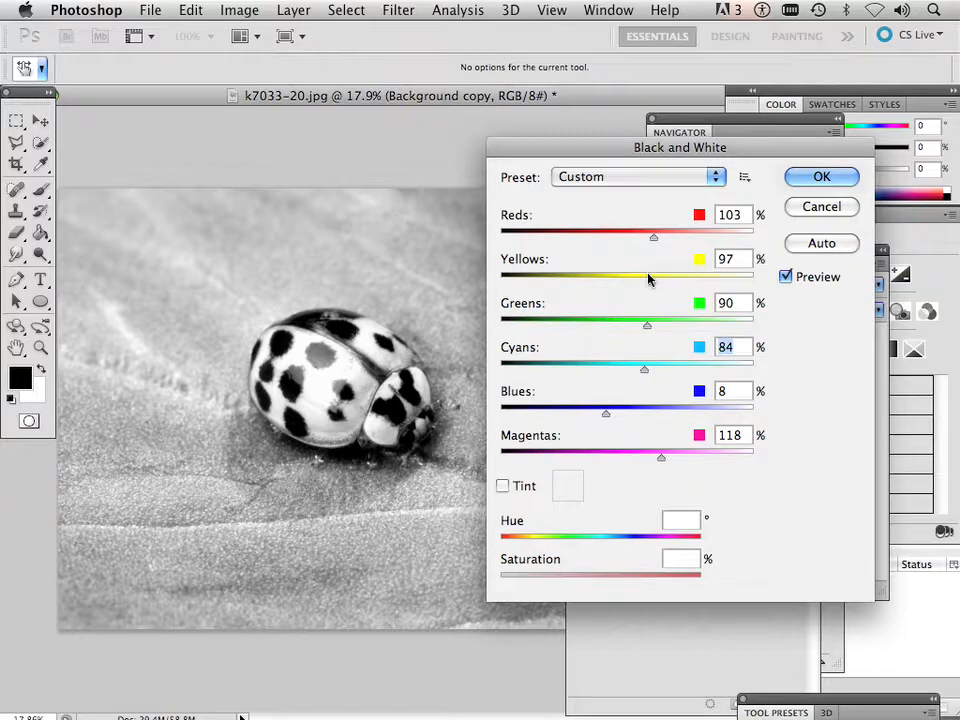
pyautogui.moveTo(653, 277); pyautogui.dragTo(646, 277)
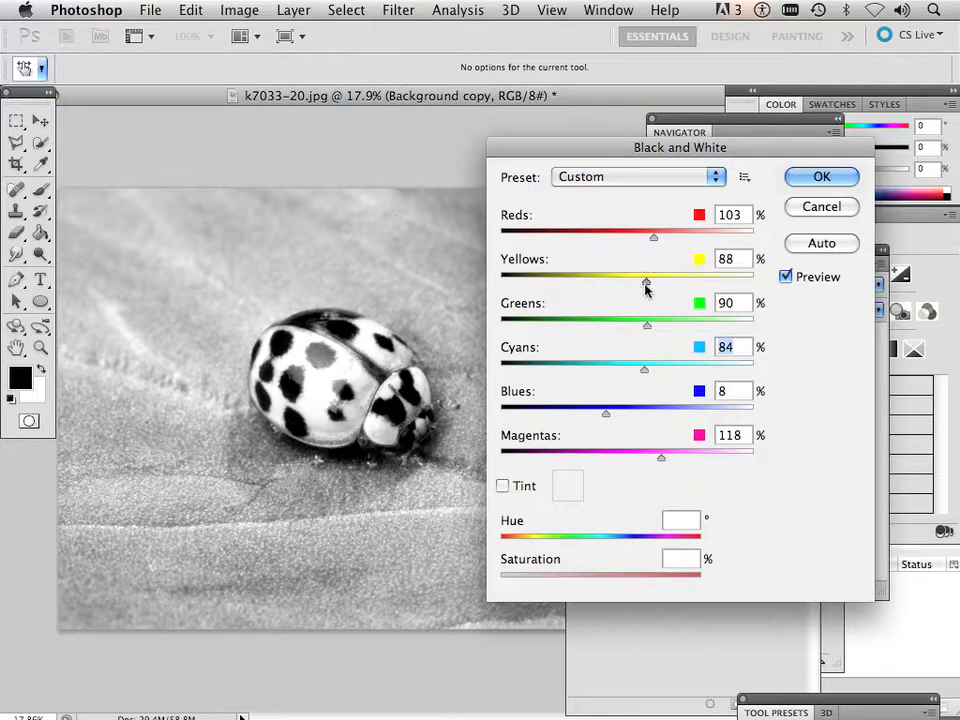
pyautogui.moveTo(653, 280); pyautogui.dragTo(633, 280)
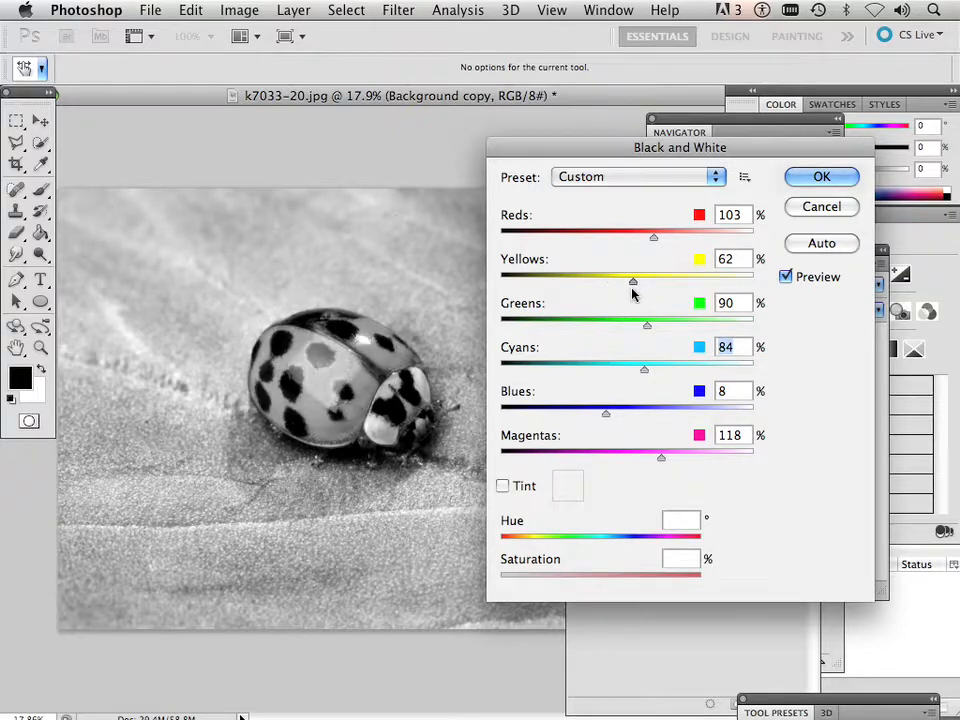
pyautogui.moveTo(633, 281); pyautogui.dragTo(657, 281)
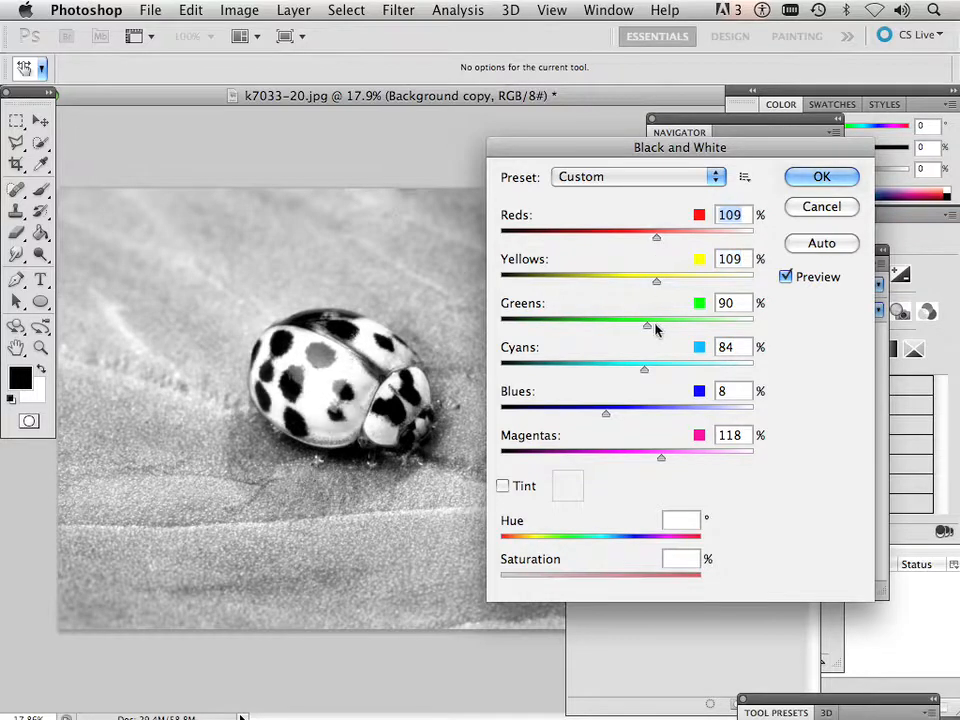
pyautogui.moveTo(647, 319); pyautogui.dragTo(668, 319)
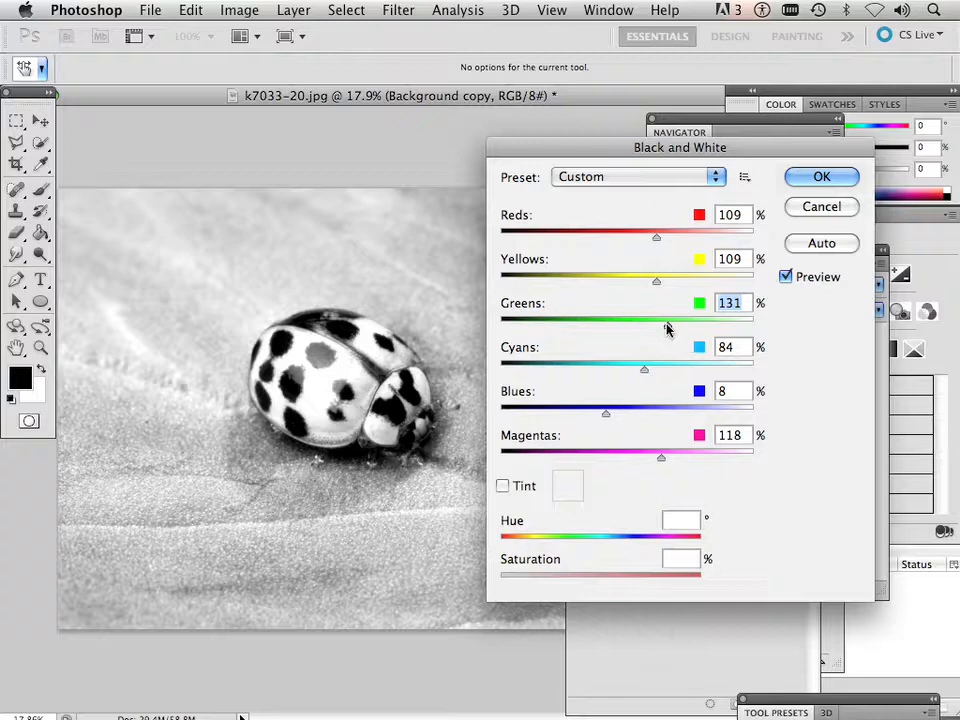
pyautogui.moveTo(672, 323); pyautogui.dragTo(662, 323)
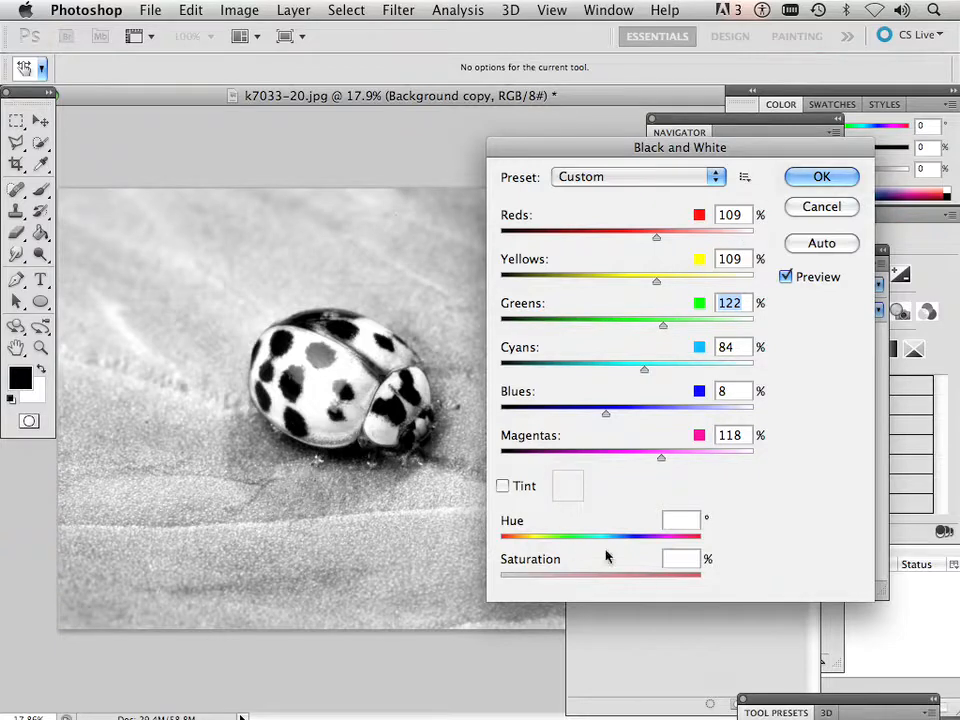
pyautogui.click(503, 485)
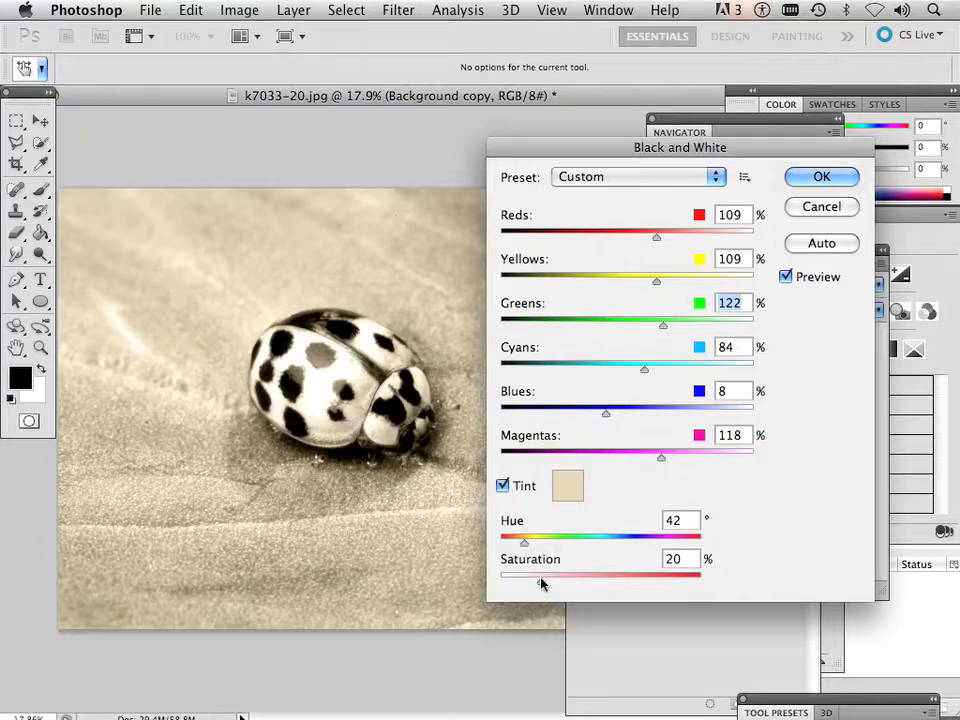
pyautogui.moveTo(525, 539); pyautogui.dragTo(563, 539)
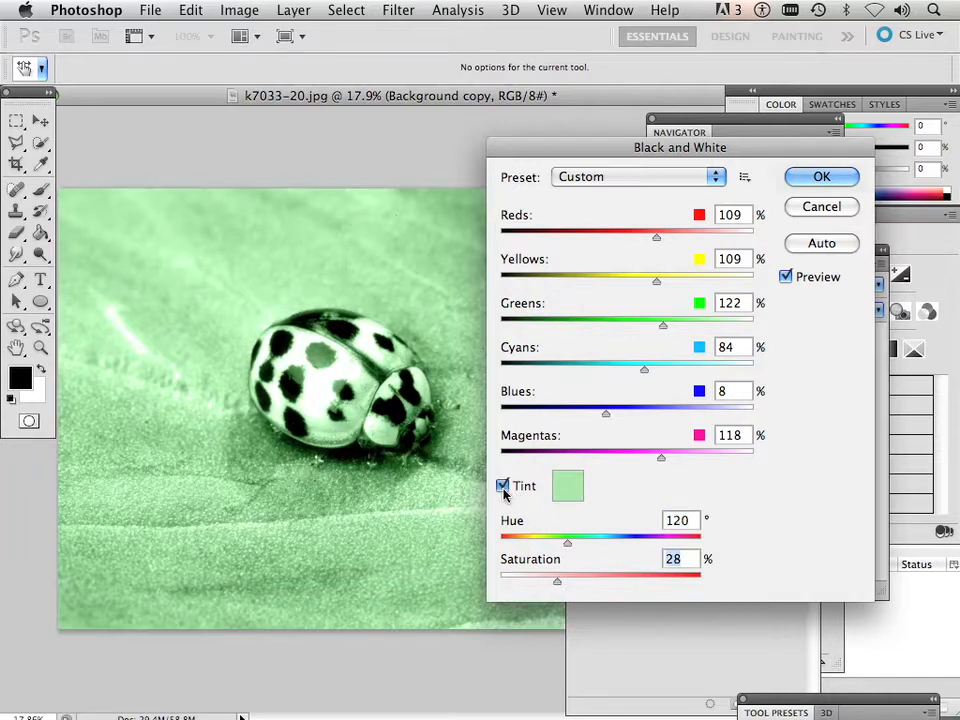
pyautogui.click(503, 485)
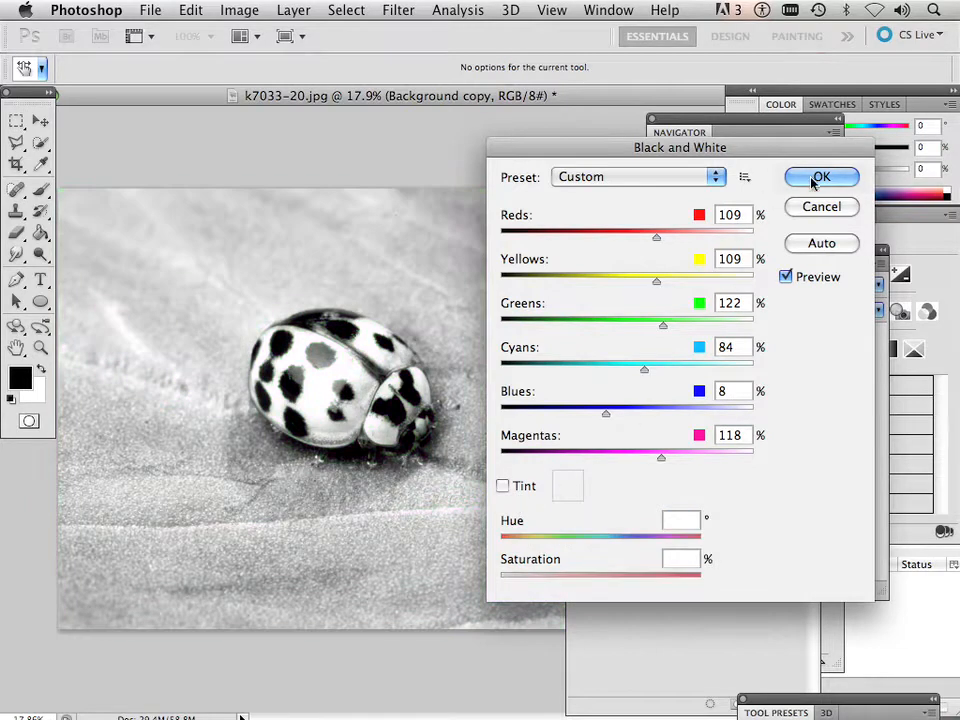
# Apply the black-and-white conversion, invert the copy layer and set it to Color Dodge
pyautogui.click(821, 177)
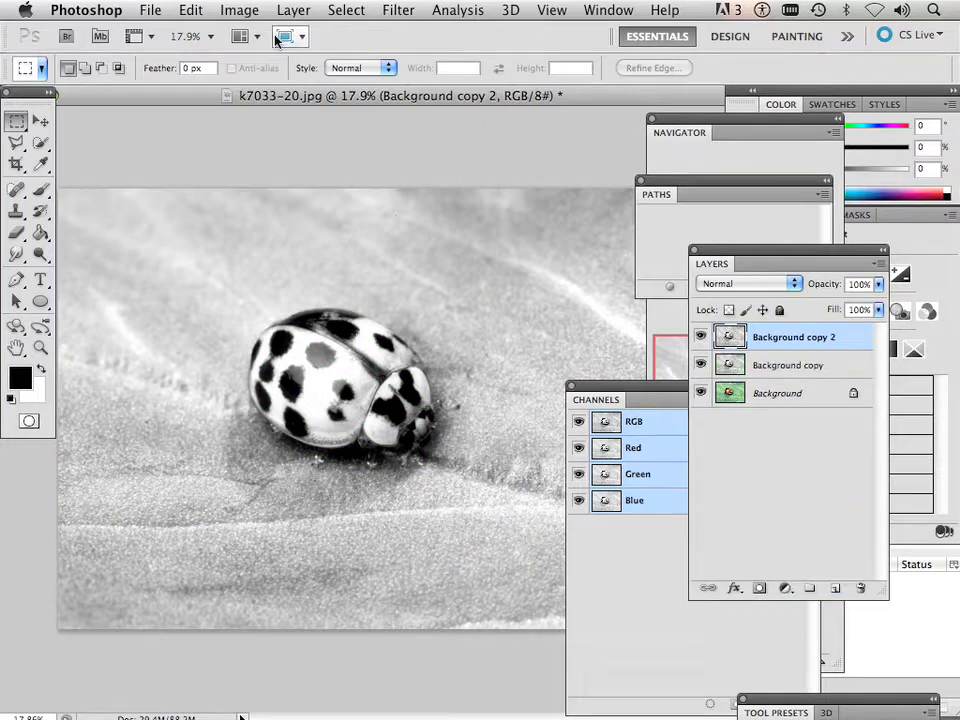
pyautogui.click(239, 9)
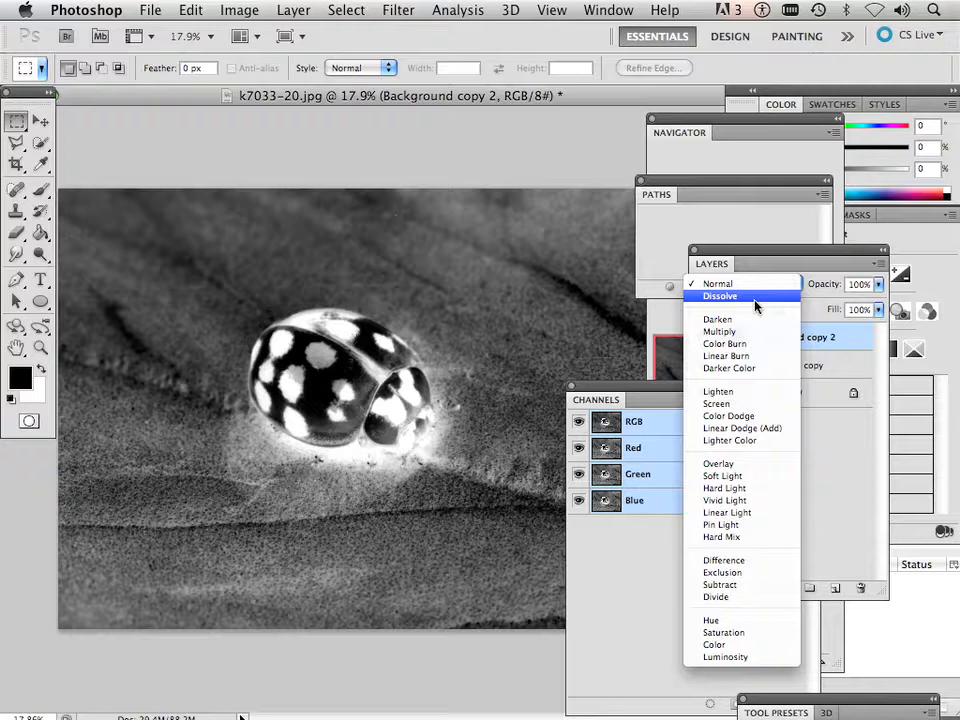
pyautogui.click(728, 416)
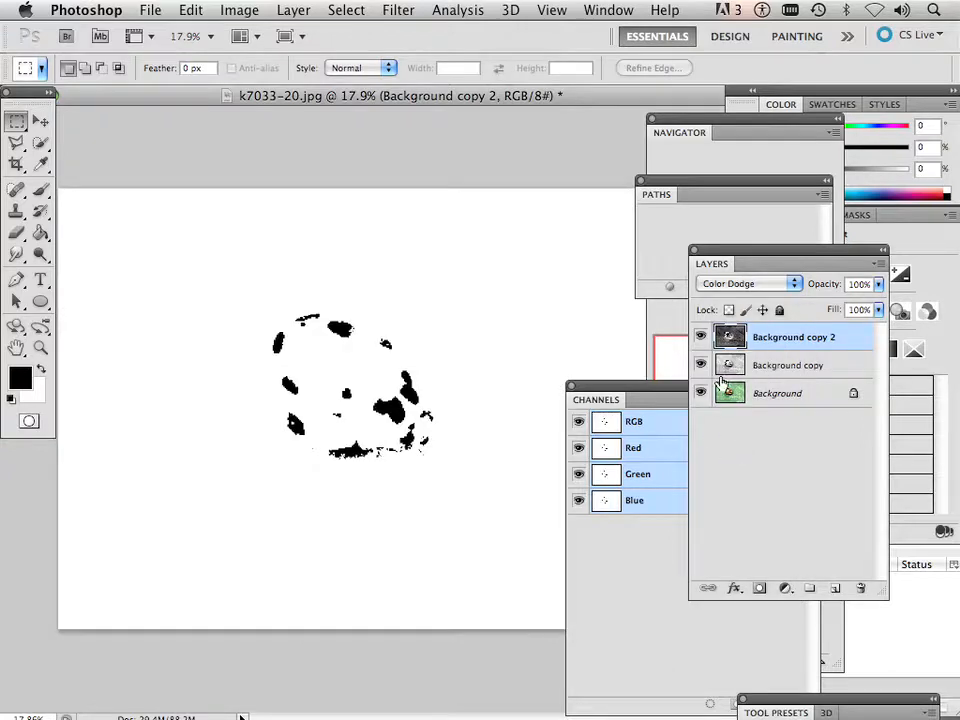
# Apply a 51.2-pixel Gaussian Blur to the inverted Color Dodge copy
pyautogui.click(398, 10)
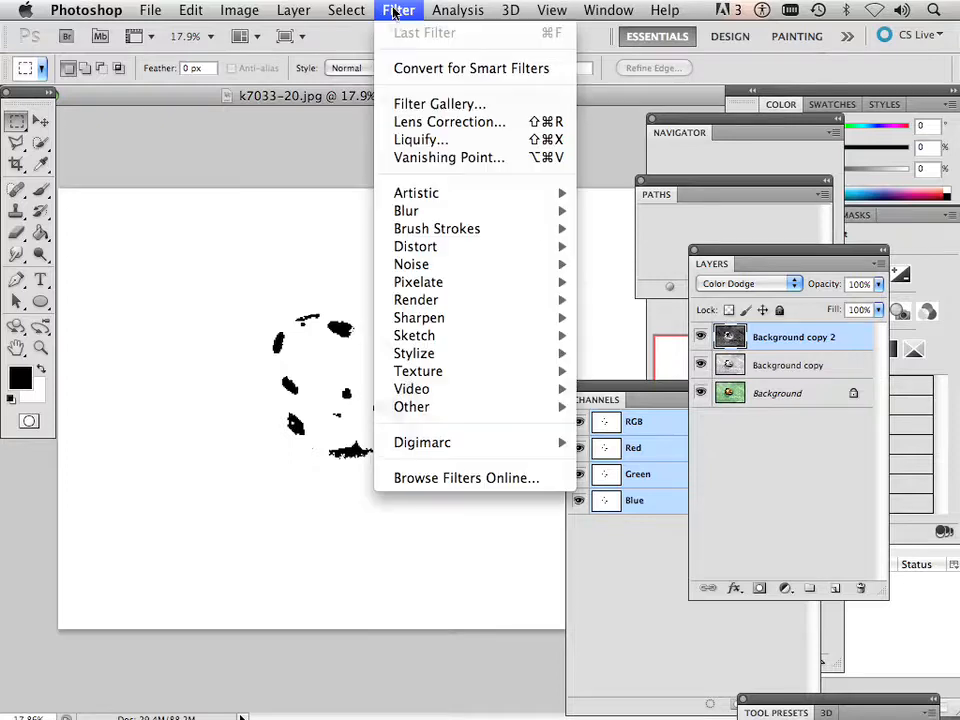
pyautogui.moveTo(406, 210)
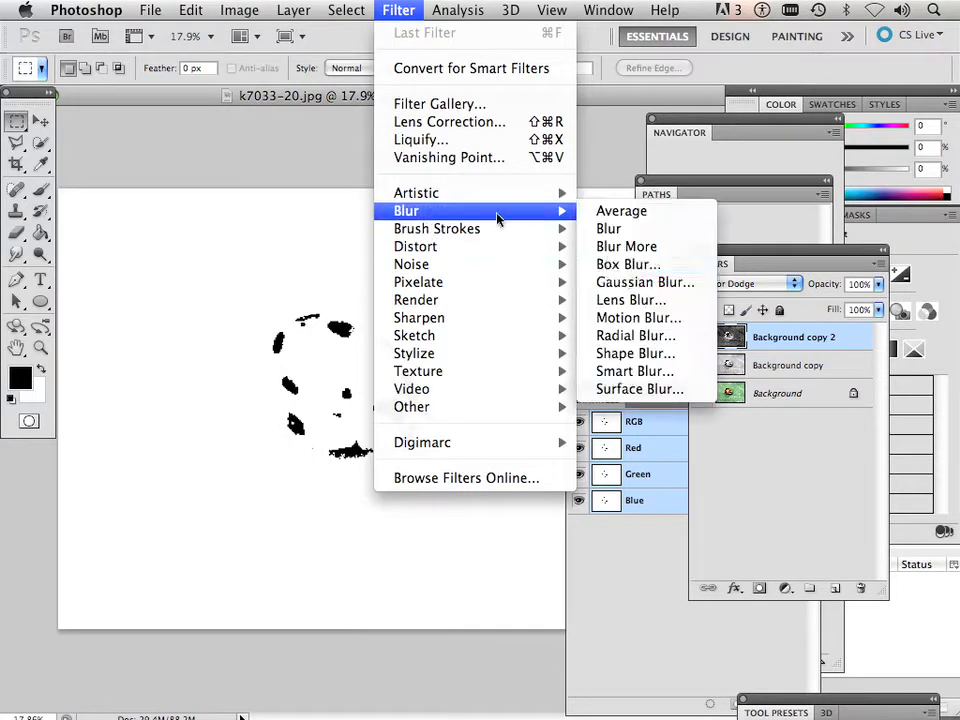
pyautogui.click(645, 282)
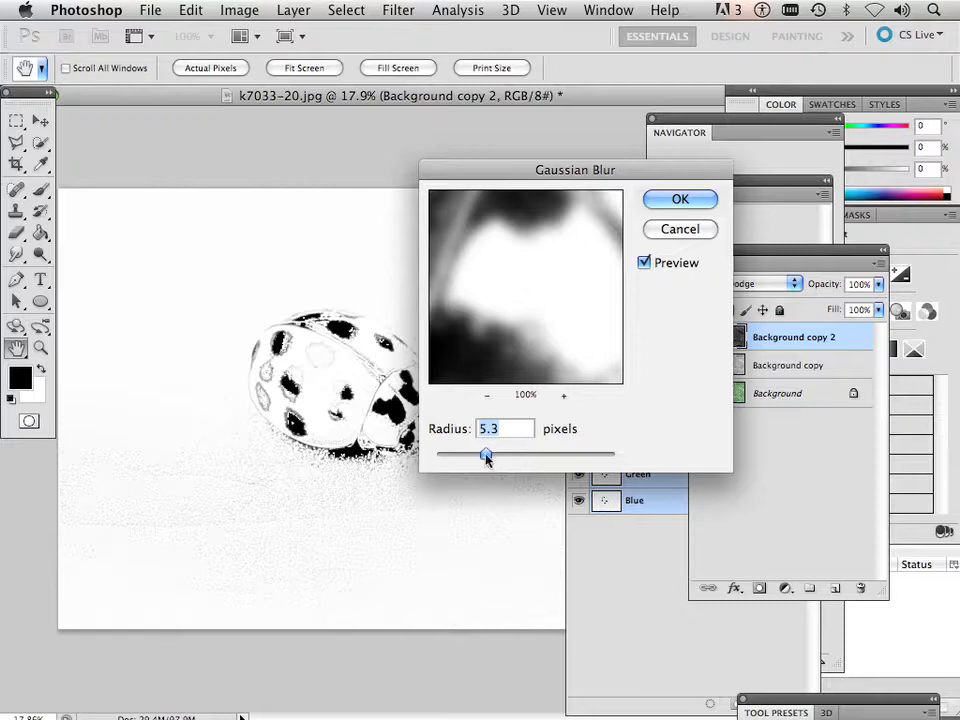
pyautogui.moveTo(486, 455); pyautogui.dragTo(498, 455)
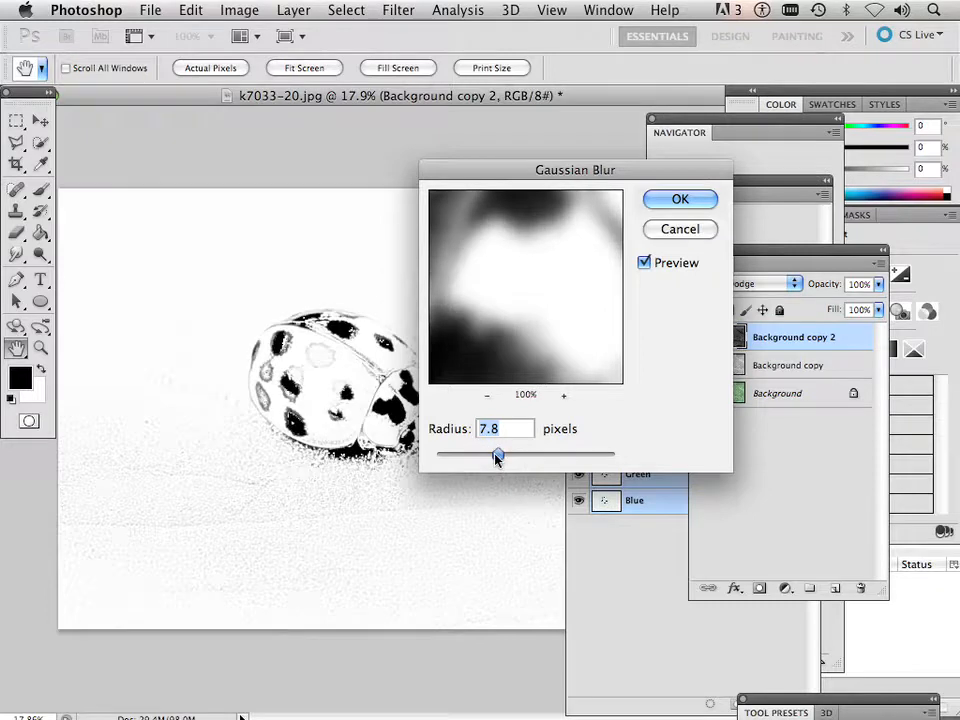
pyautogui.moveTo(498, 455); pyautogui.dragTo(509, 455)
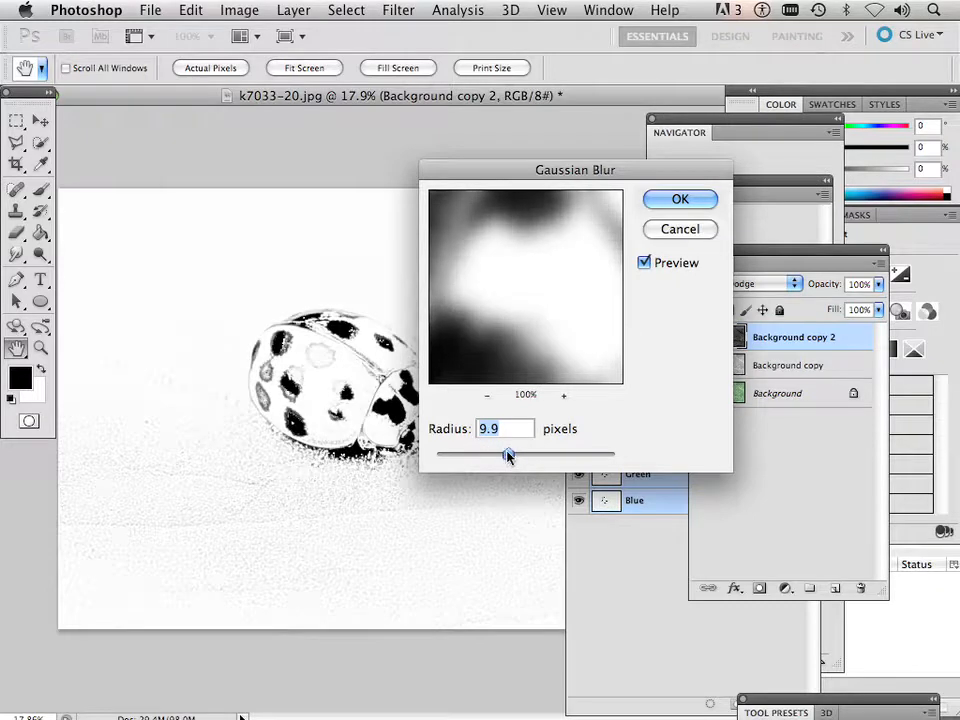
pyautogui.moveTo(508, 456); pyautogui.dragTo(519, 456)
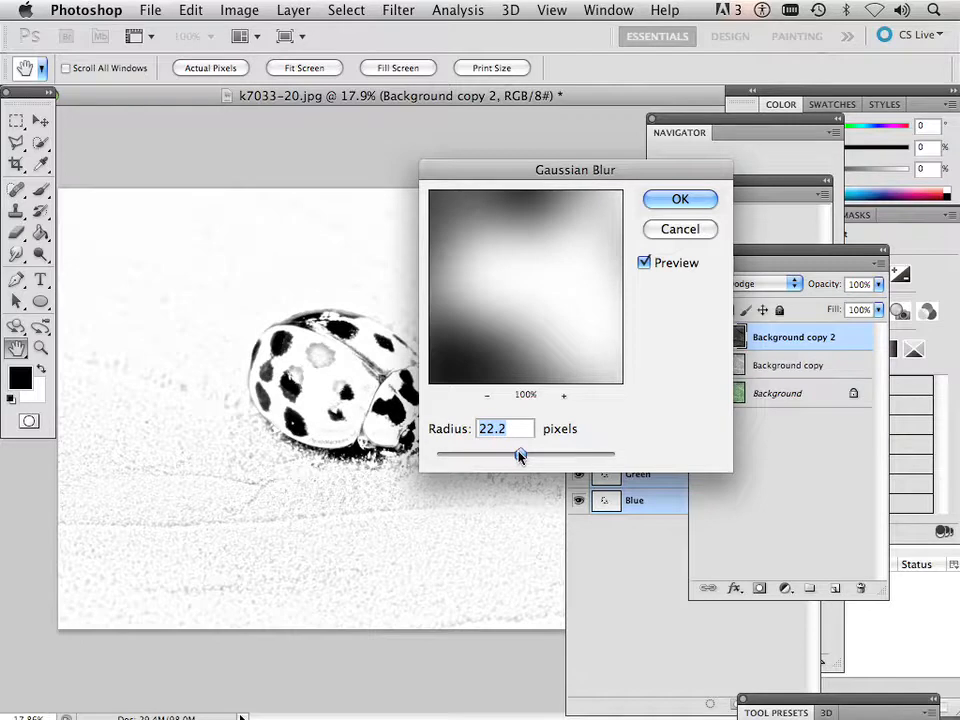
pyautogui.moveTo(519, 456); pyautogui.dragTo(526, 456)
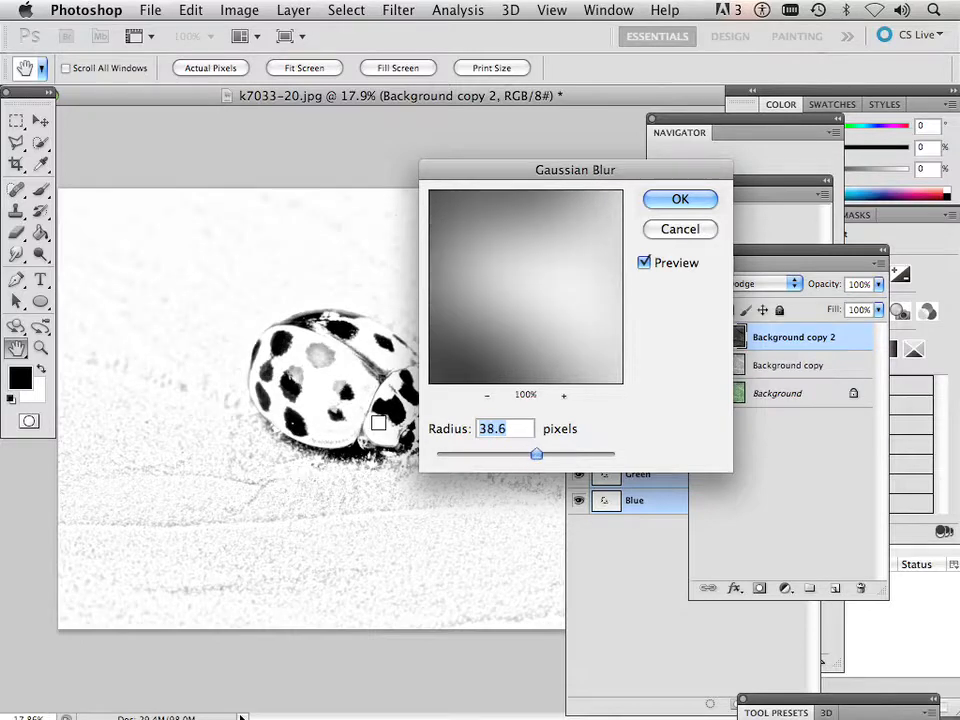
pyautogui.moveTo(537, 454); pyautogui.dragTo(546, 456)
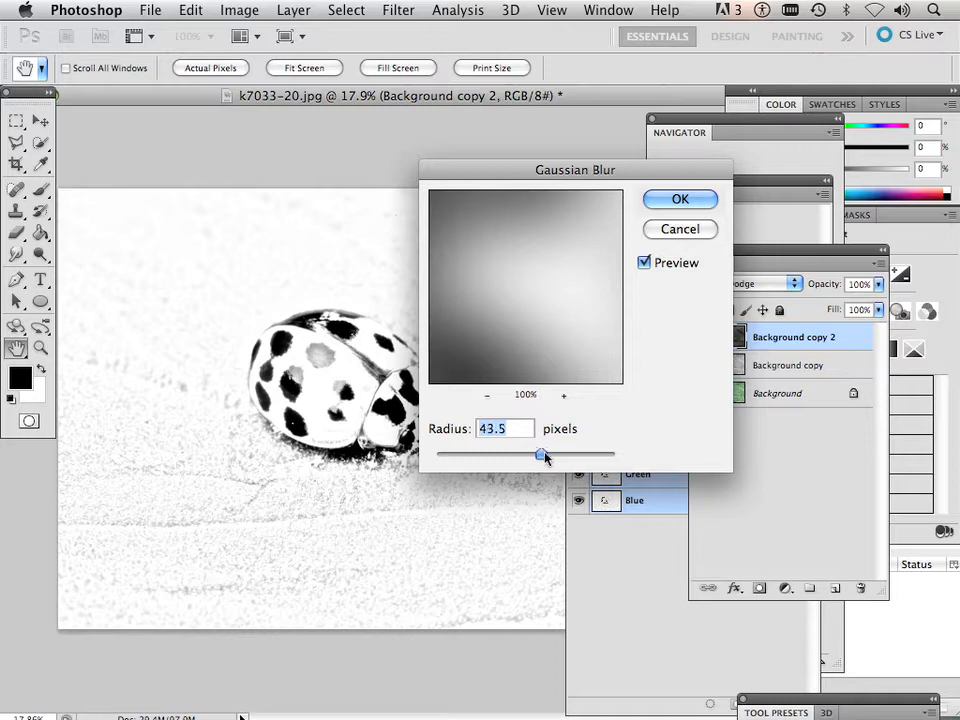
pyautogui.moveTo(540, 454); pyautogui.dragTo(548, 454)
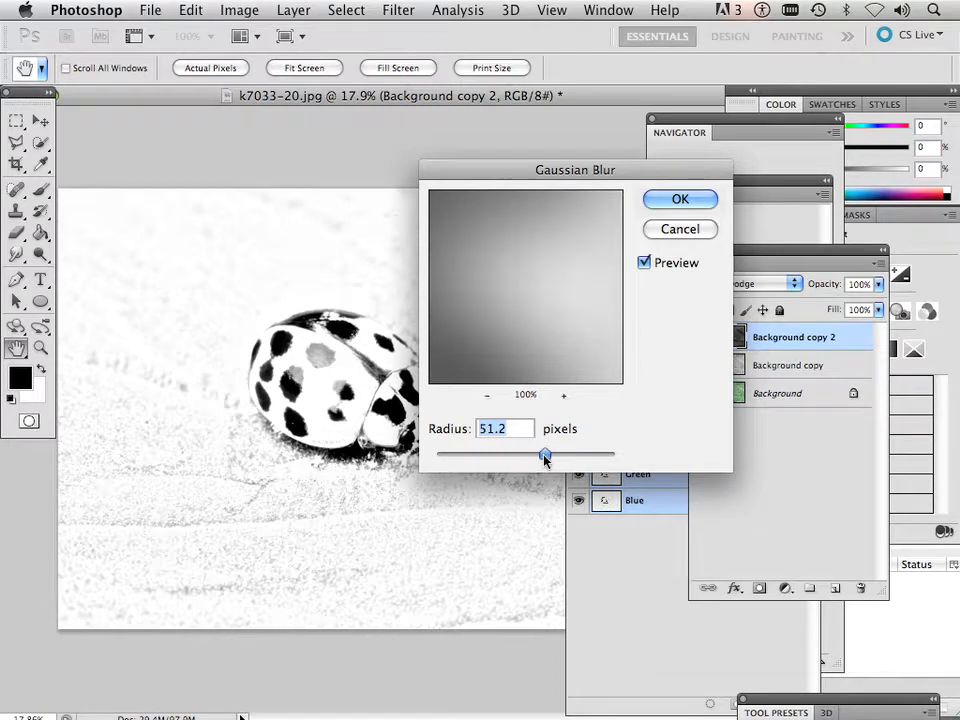
pyautogui.click(680, 198)
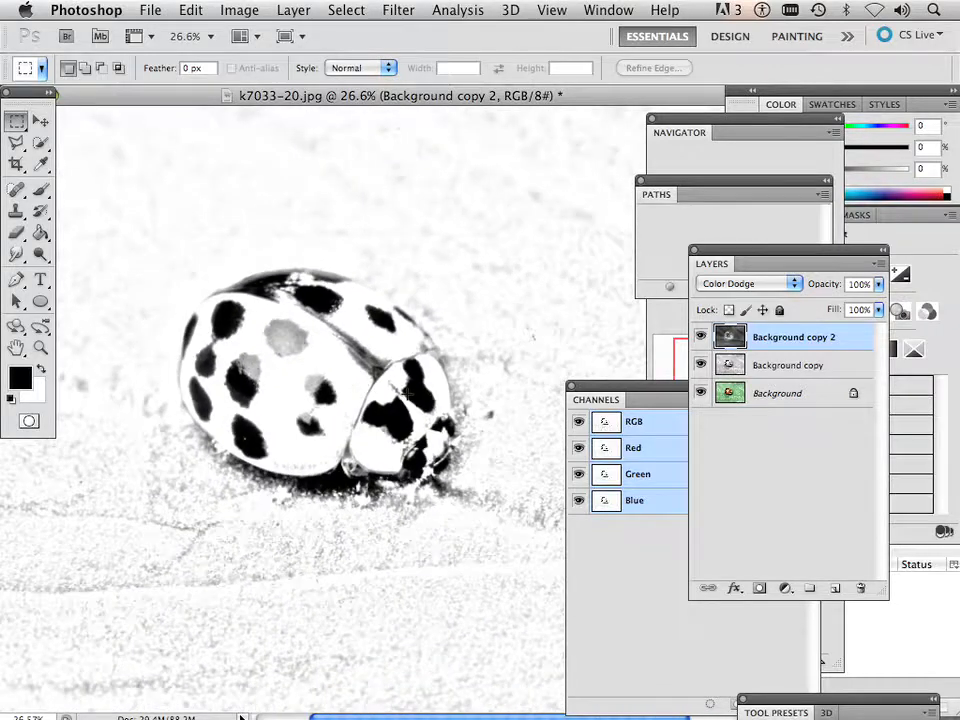
pyautogui.moveTo(513, 268)
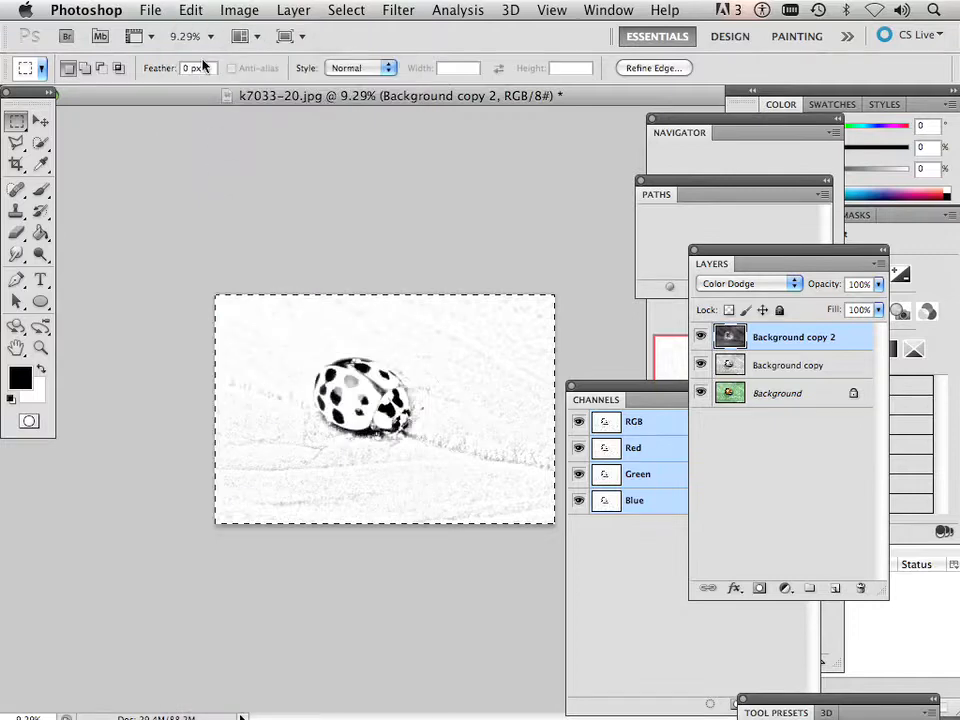
# Paste the merged sketch image as a new Layer 1
pyautogui.click(192, 9)
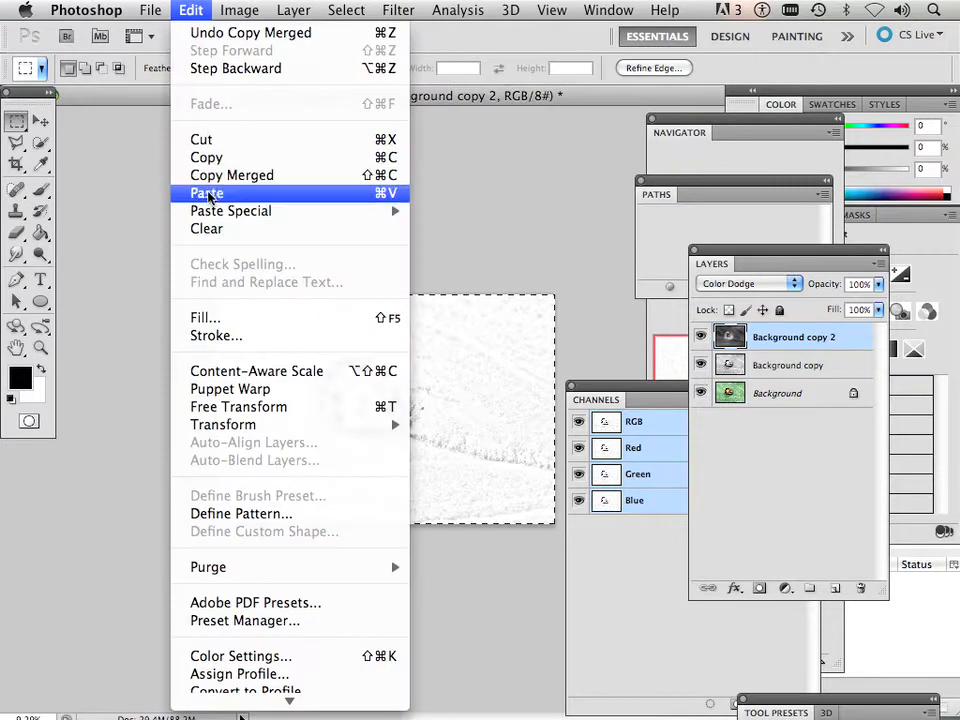
pyautogui.click(207, 193)
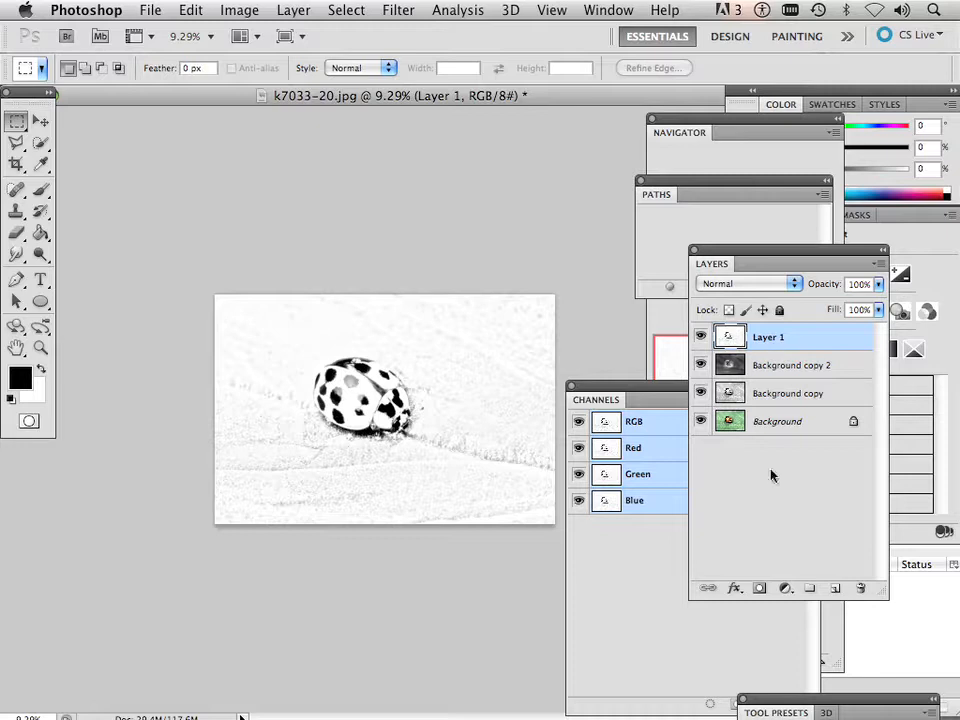
# Apply a Threshold at level 239 to Layer 1
pyautogui.click(239, 9)
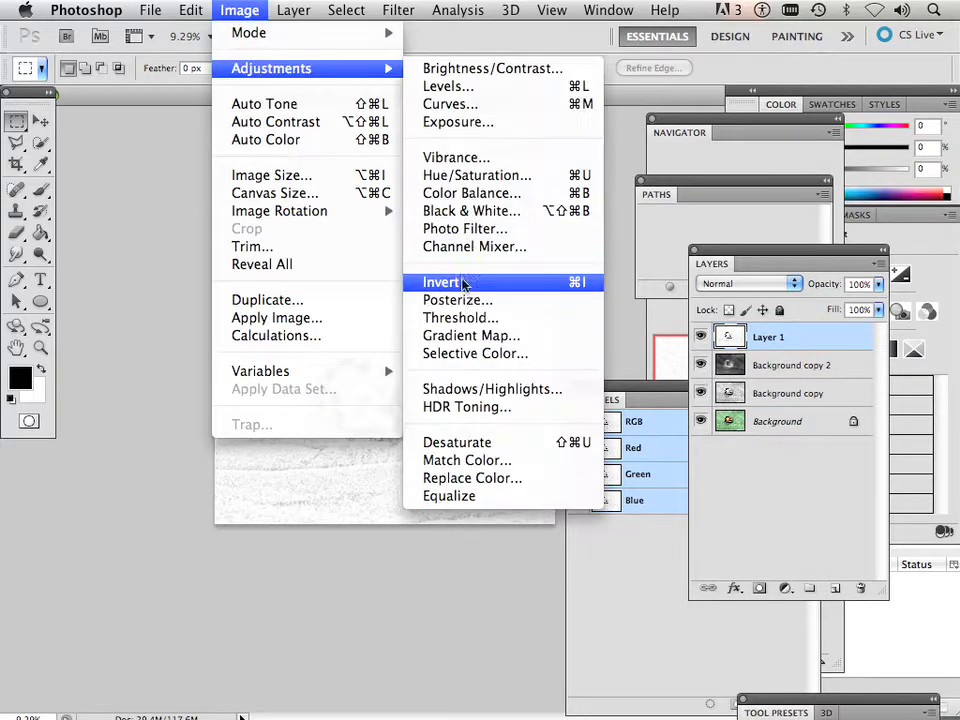
pyautogui.click(462, 317)
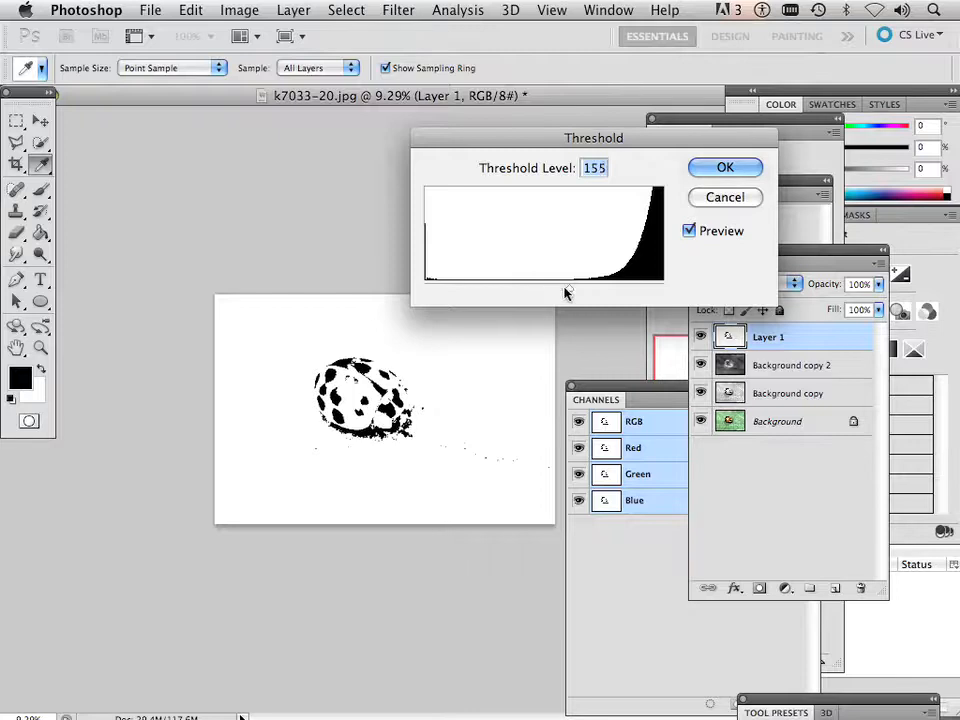
pyautogui.moveTo(567, 289); pyautogui.dragTo(608, 289)
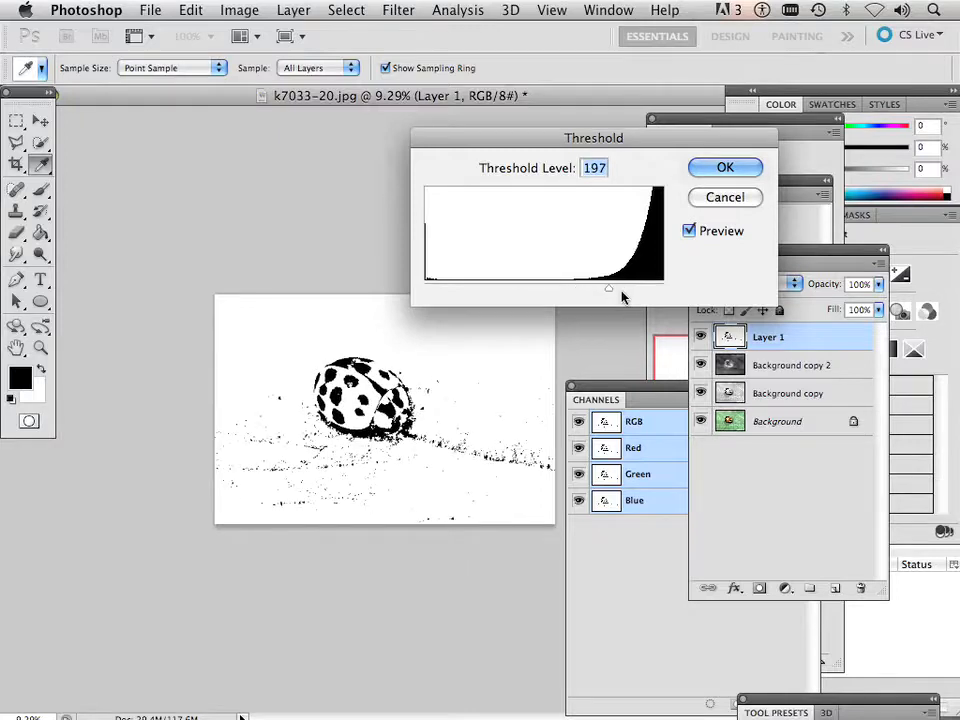
pyautogui.moveTo(608, 288); pyautogui.dragTo(638, 288)
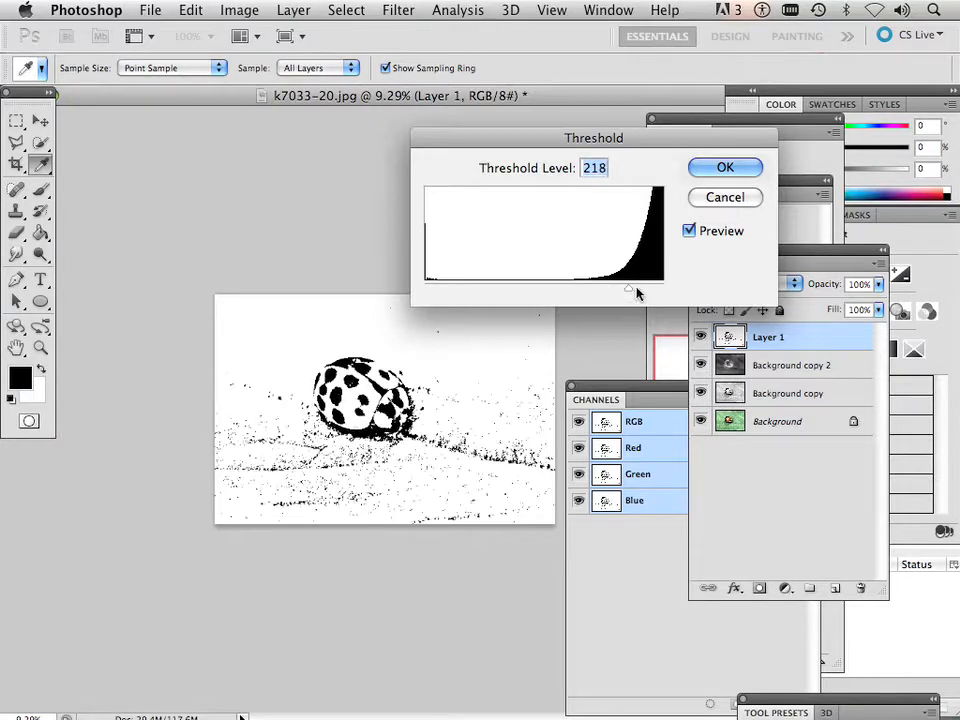
pyautogui.moveTo(630, 288); pyautogui.dragTo(645, 296)
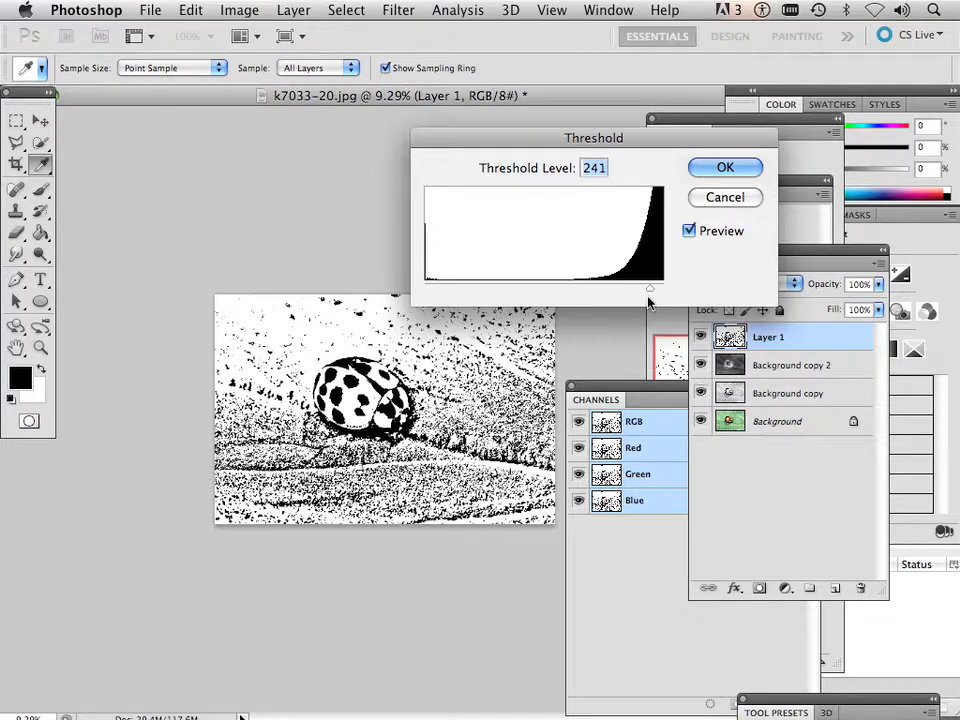
pyautogui.moveTo(650, 289); pyautogui.dragTo(640, 289)
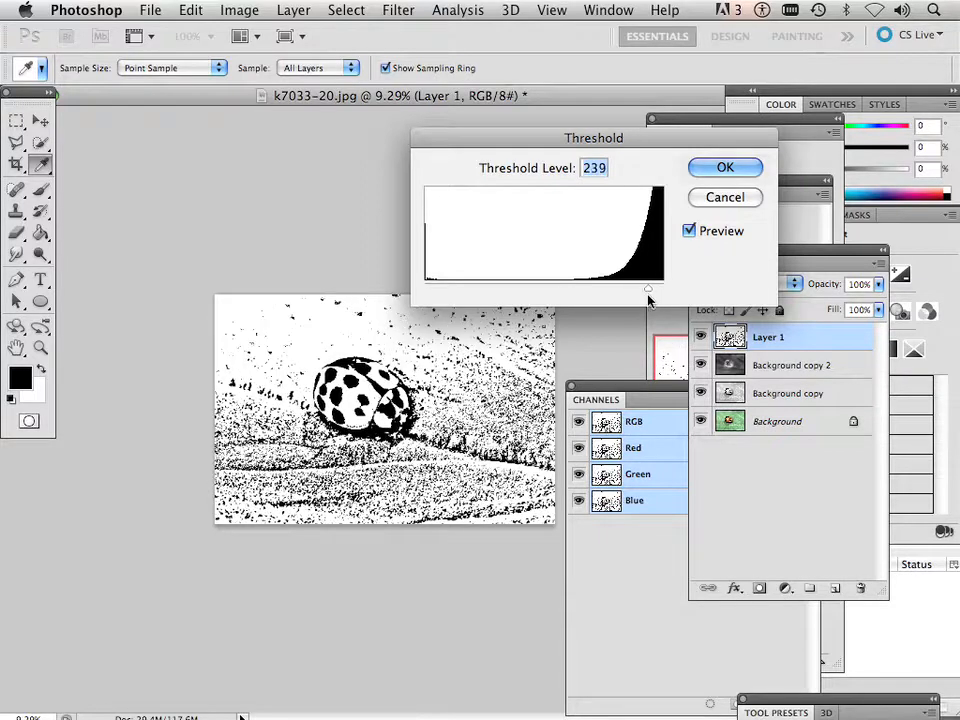
pyautogui.click(725, 167)
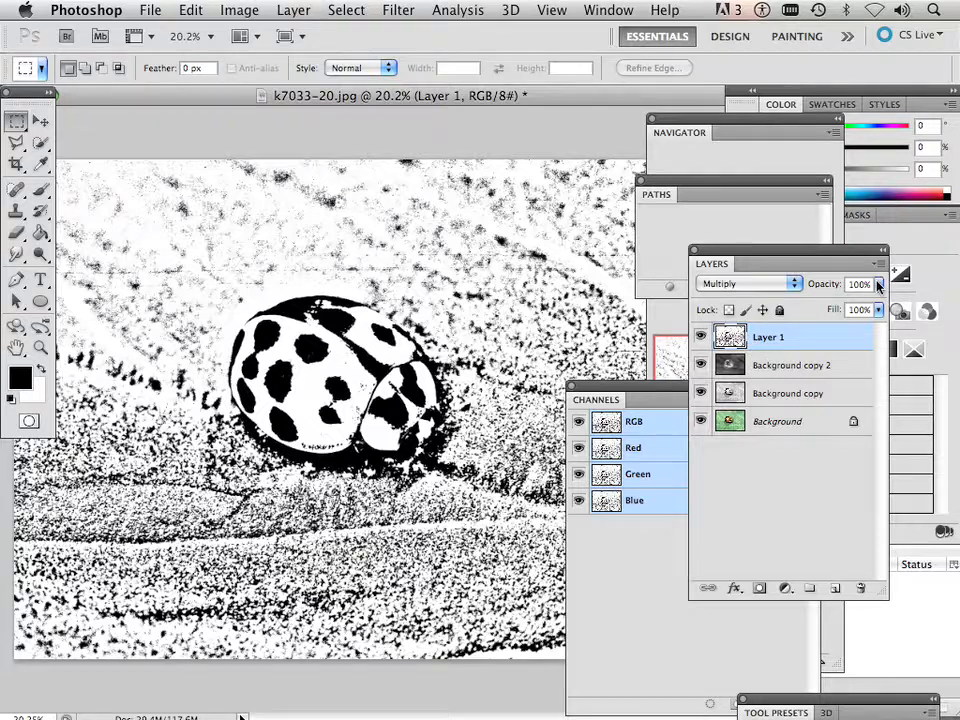
# Lower Layer 1's opacity to 52%, toggle its visibility to compare, and choose Multiply blending
pyautogui.moveTo(878, 285); pyautogui.dragTo(840, 307)
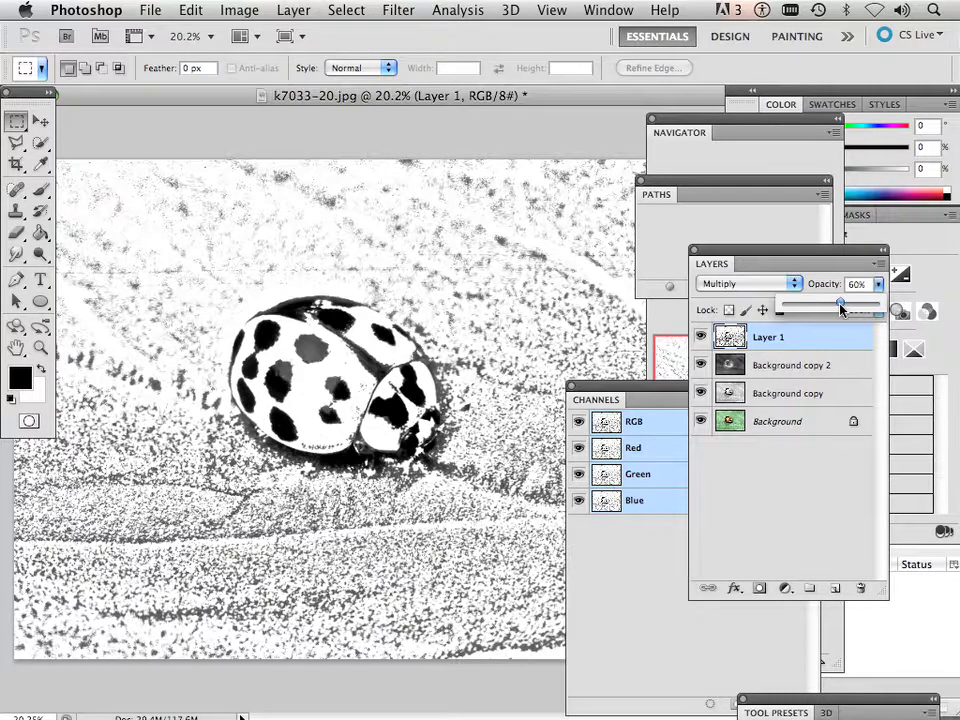
pyautogui.moveTo(841, 302); pyautogui.dragTo(833, 302)
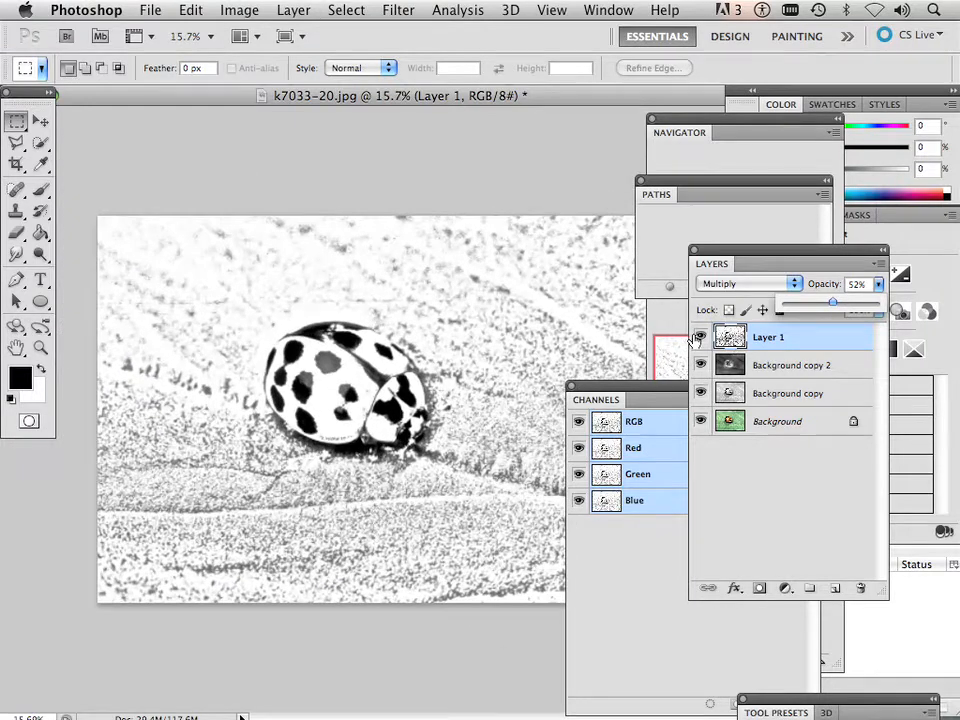
pyautogui.click(745, 283)
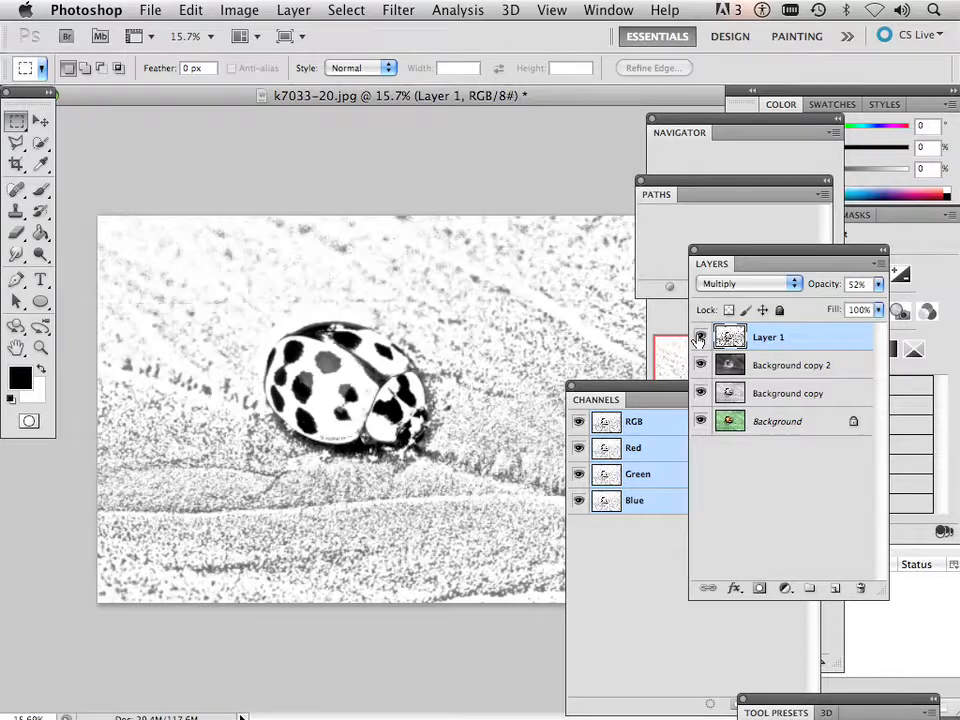
pyautogui.click(745, 283)
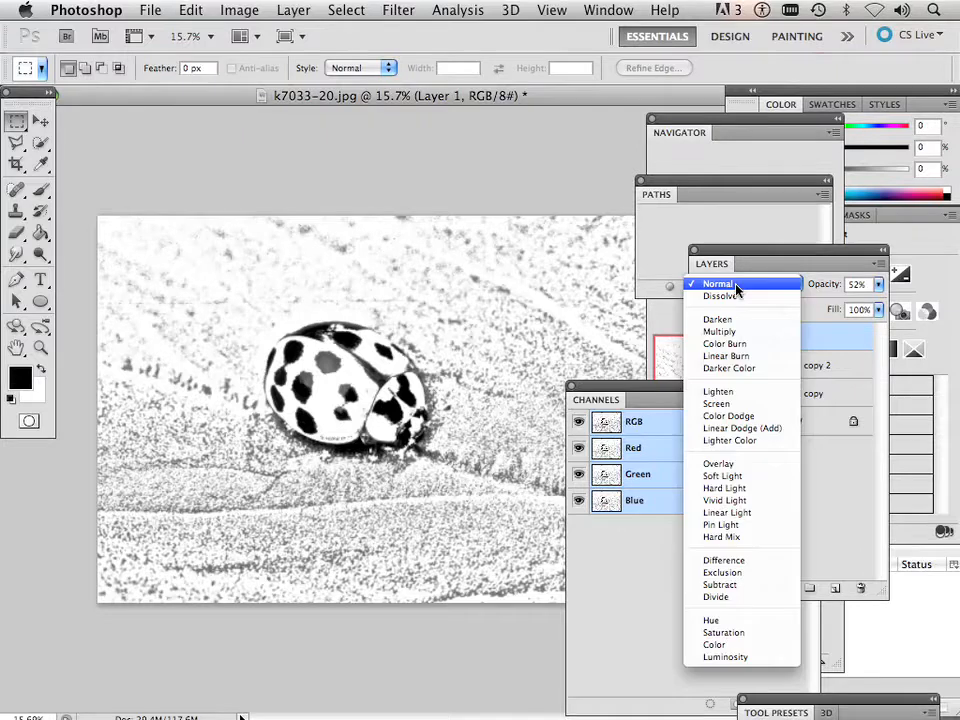
pyautogui.click(719, 331)
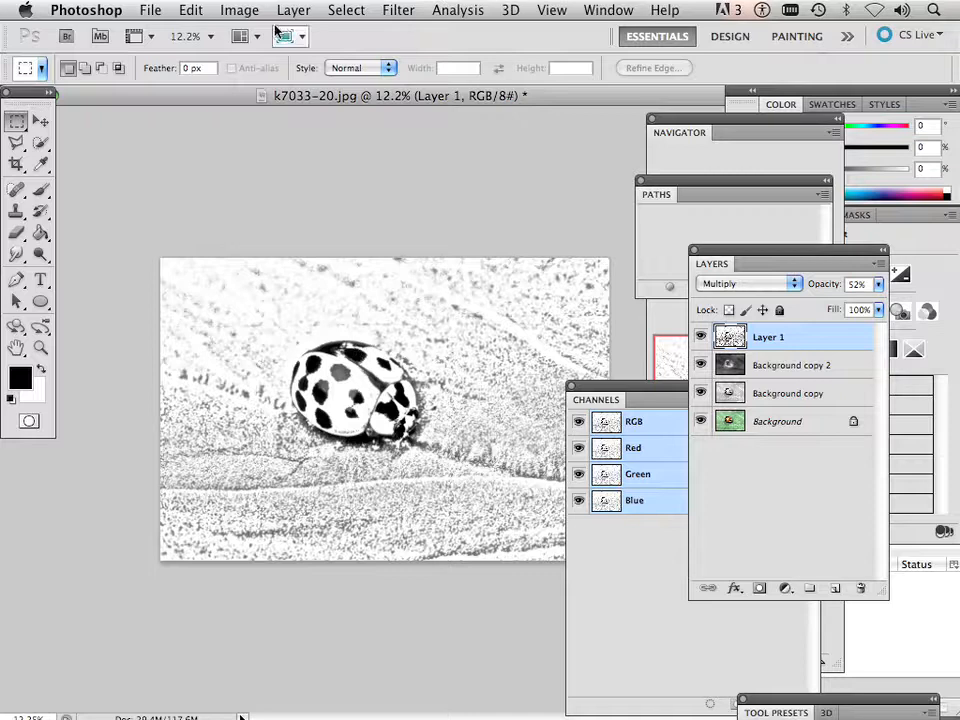
# Dismiss the Image Adjustments menu, close the line-art document and choose Don't Save
pyautogui.click(239, 9)
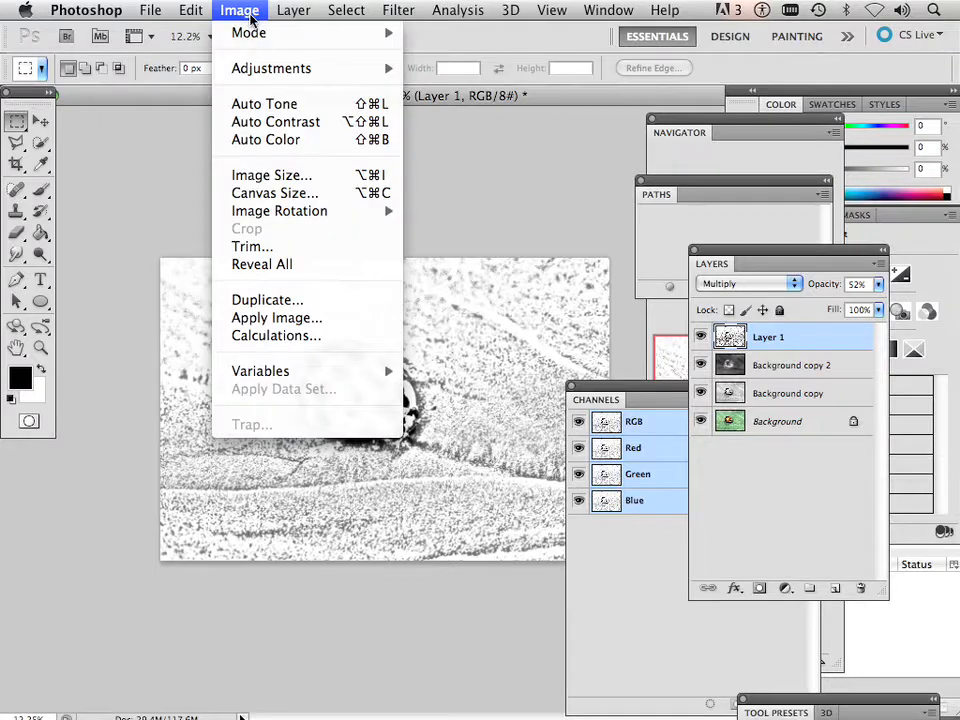
pyautogui.moveTo(271, 68)
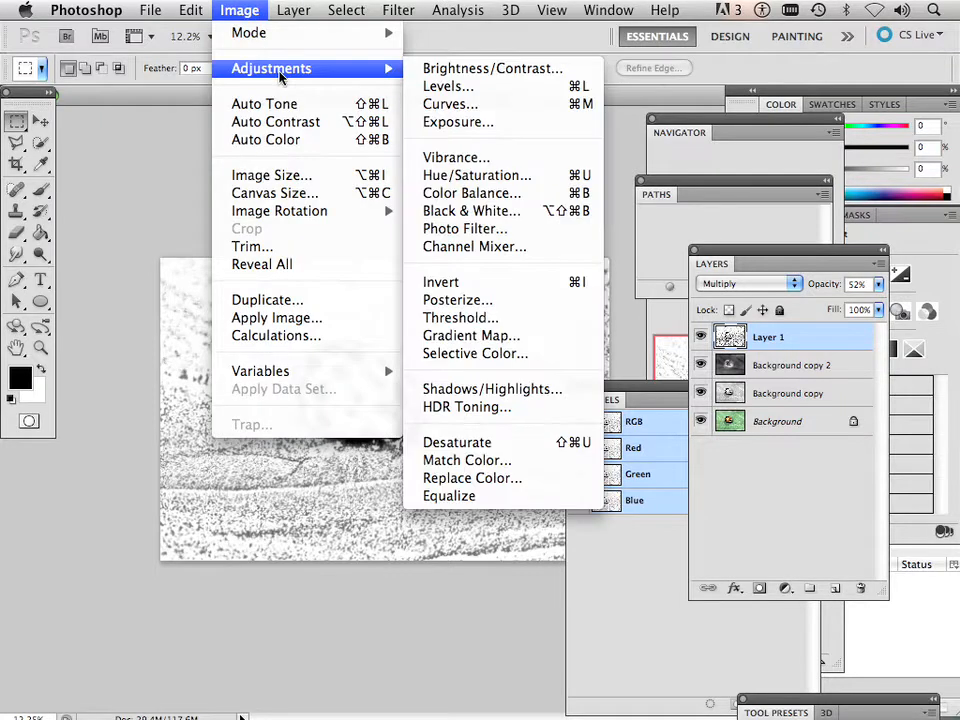
pyautogui.moveTo(454, 300)
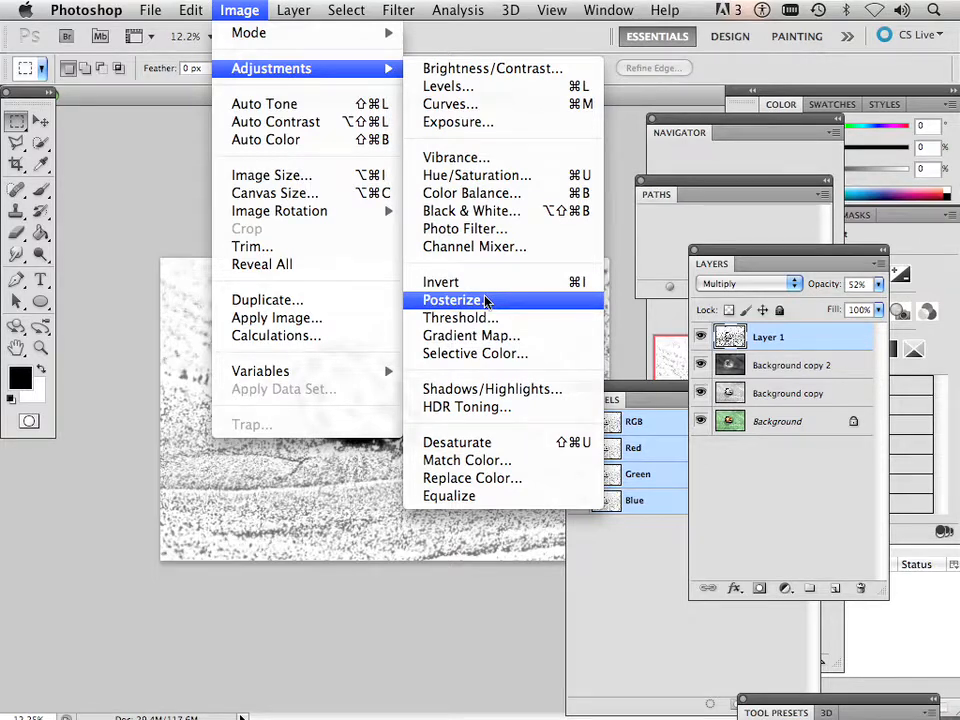
pyautogui.click(455, 300)
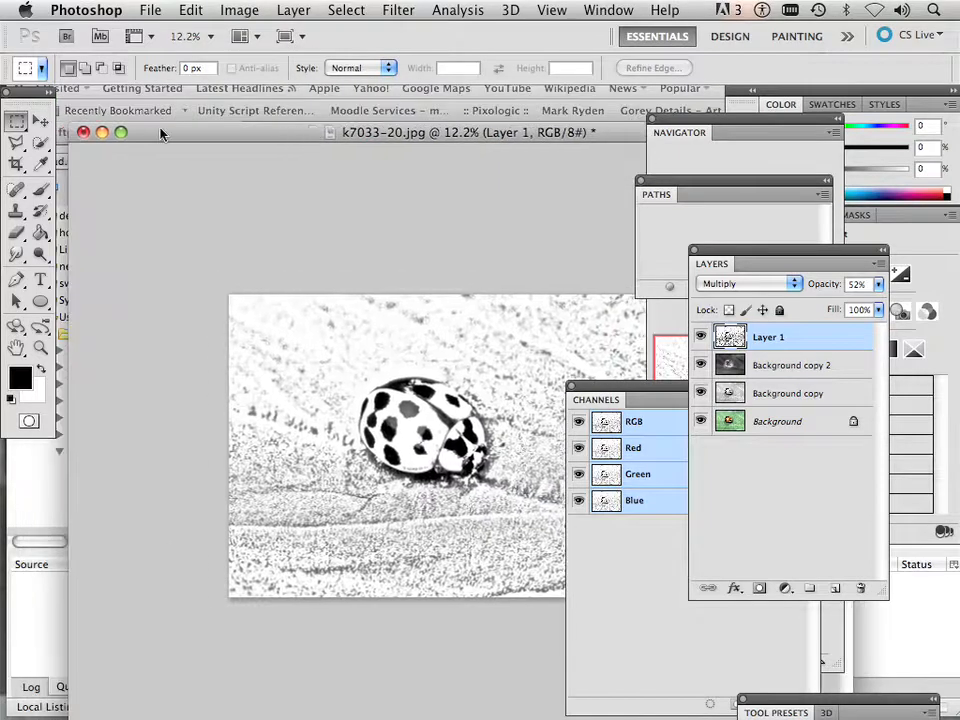
pyautogui.click(83, 133)
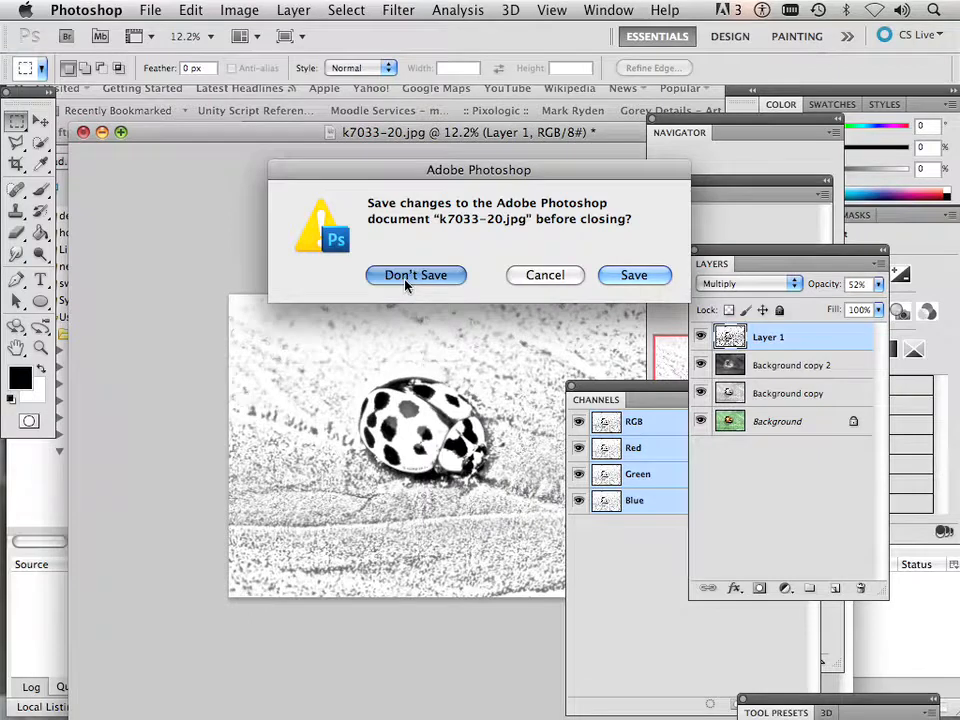
pyautogui.click(415, 275)
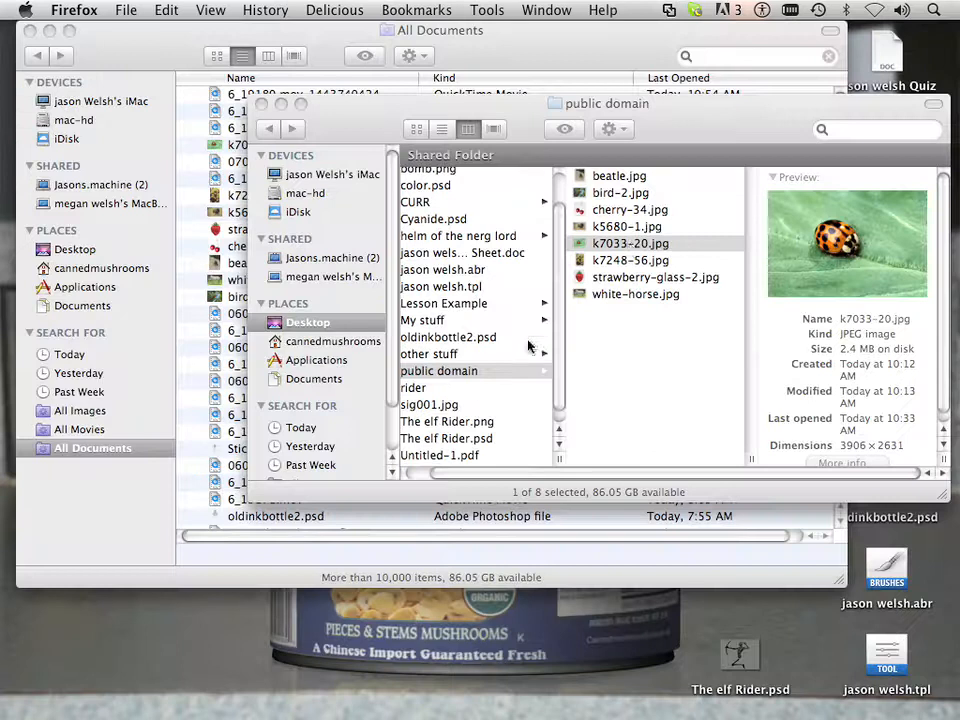
# Reopen k7033-20.jpg from its Finder context menu
pyautogui.rightClick(630, 243)
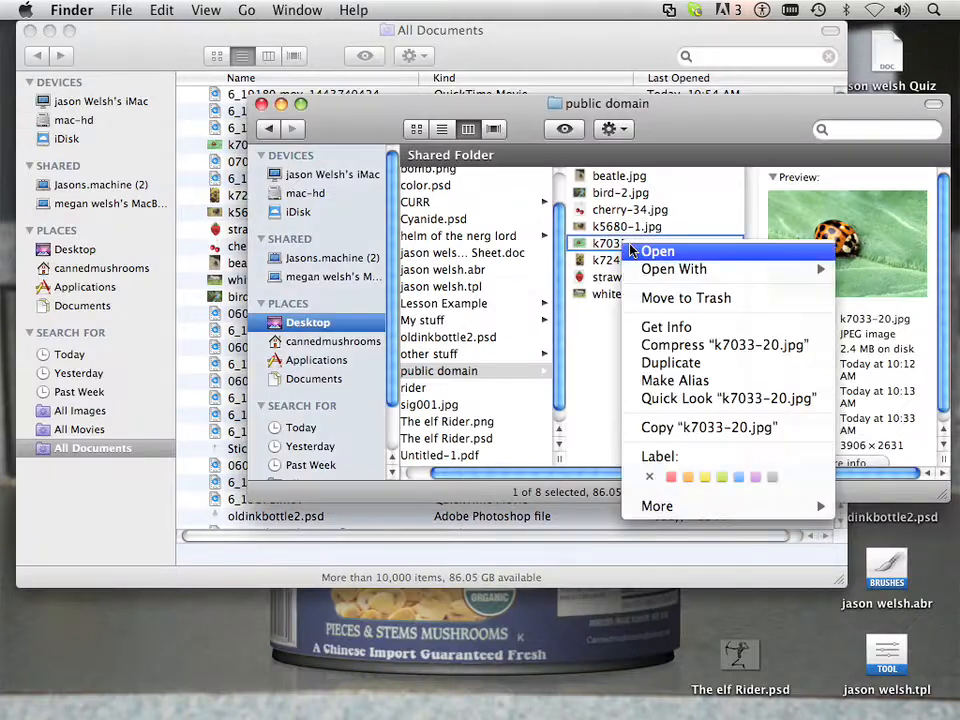
pyautogui.click(673, 269)
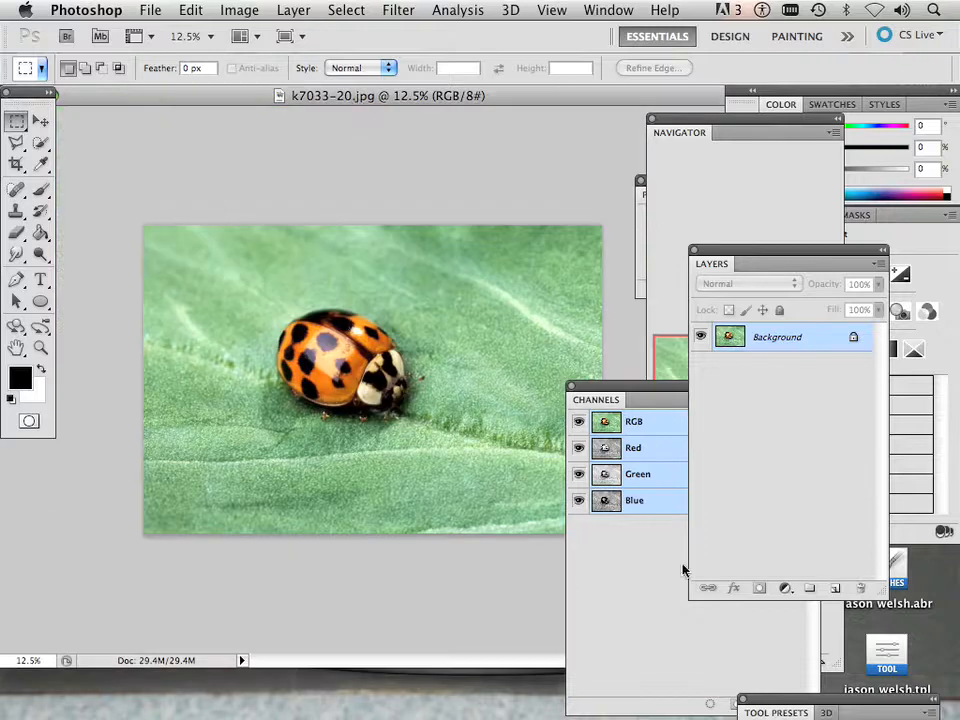
# Apply Levels with input values 36, 2.21 and 155 to wash the leaf nearly white
pyautogui.click(240, 10)
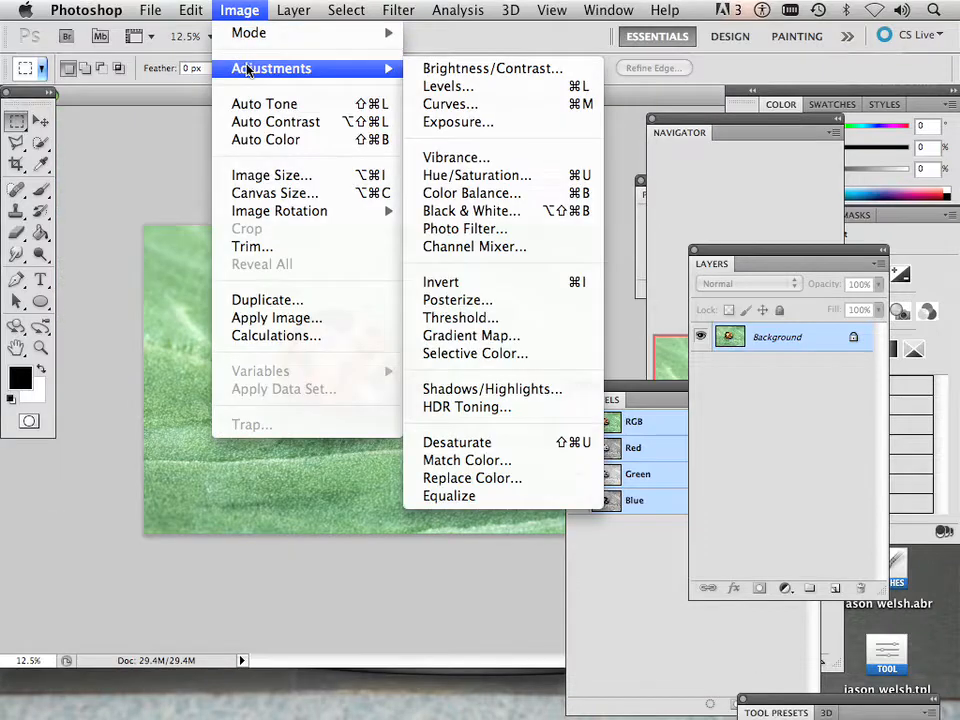
pyautogui.moveTo(447, 86)
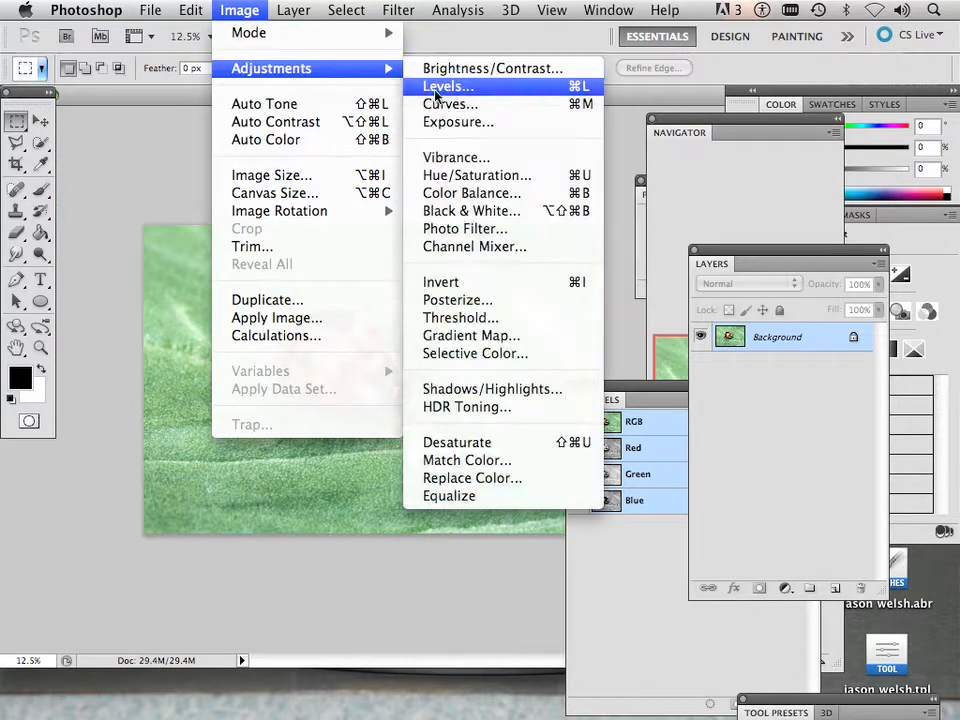
pyautogui.click(439, 87)
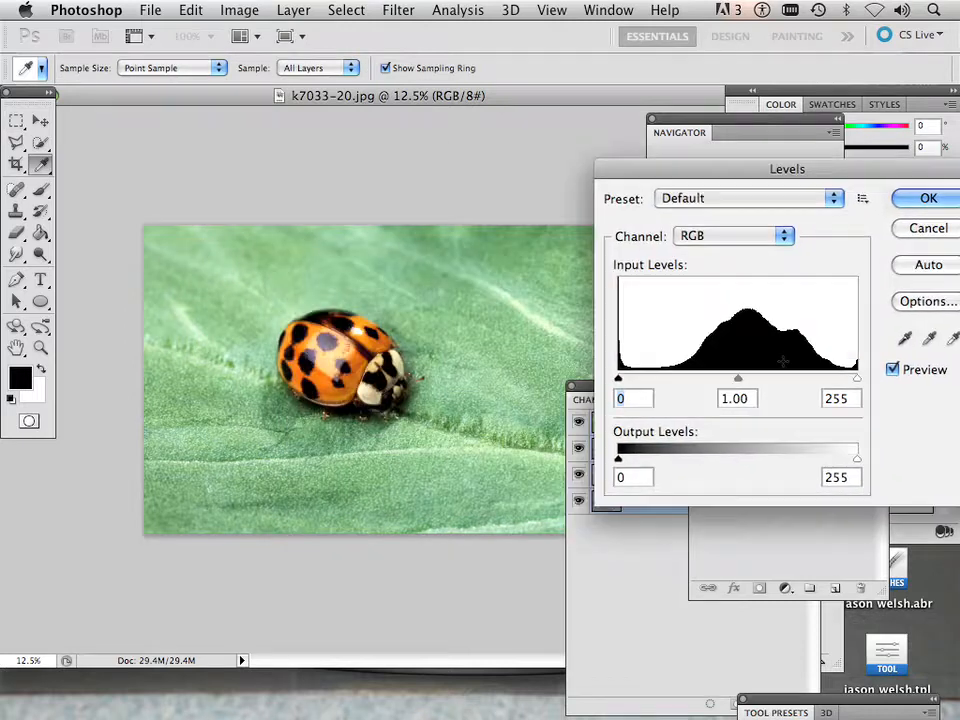
pyautogui.moveTo(857, 378); pyautogui.dragTo(828, 378)
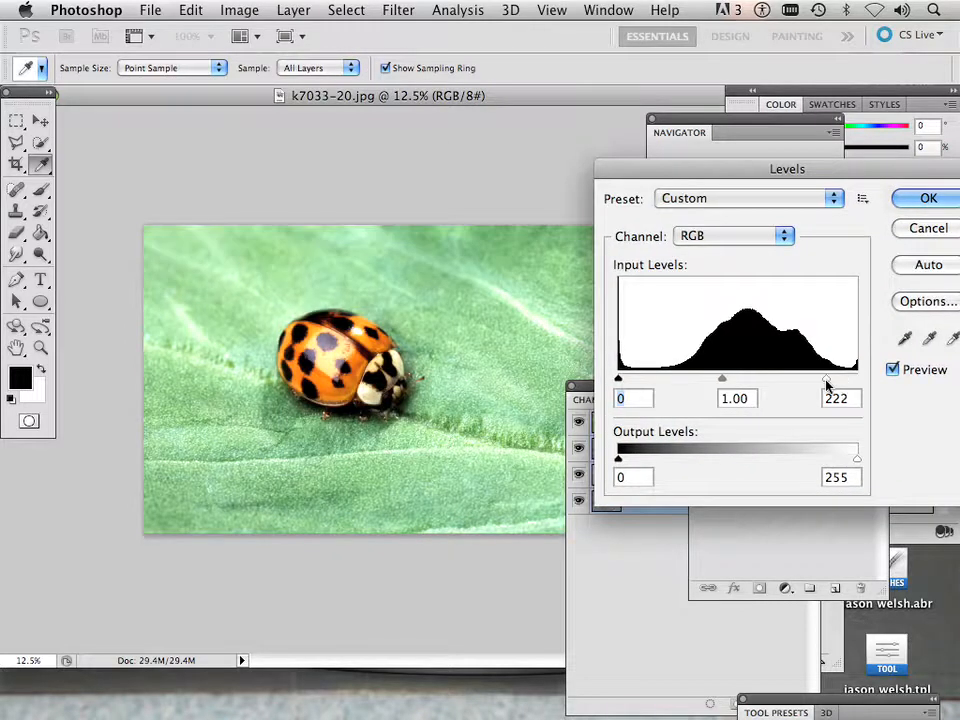
pyautogui.moveTo(828, 378); pyautogui.dragTo(810, 378)
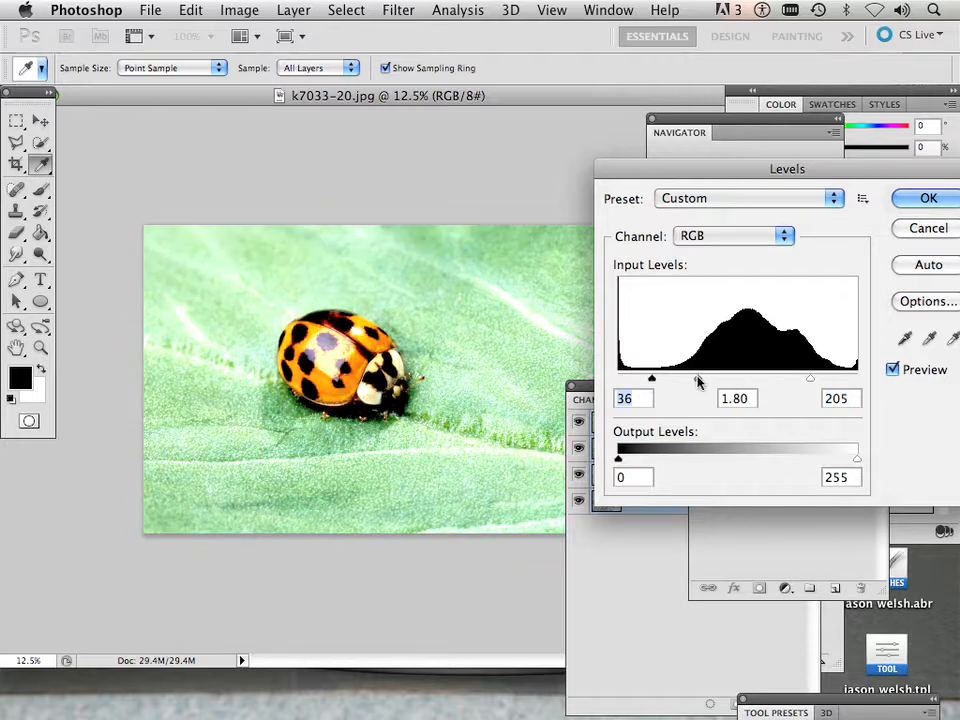
pyautogui.moveTo(696, 378); pyautogui.dragTo(678, 378)
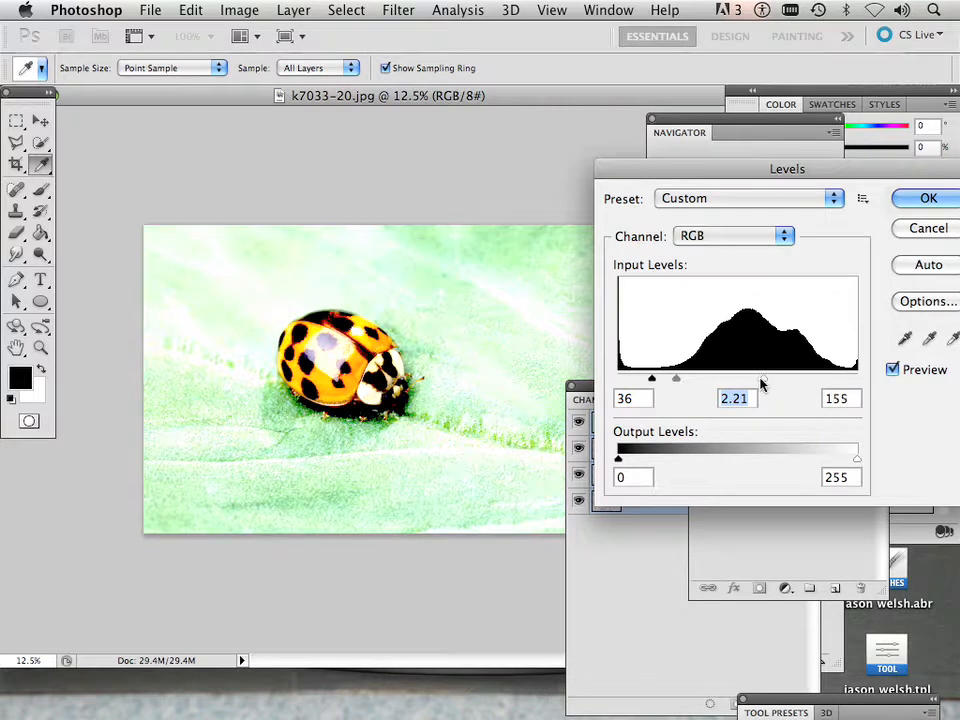
pyautogui.click(927, 198)
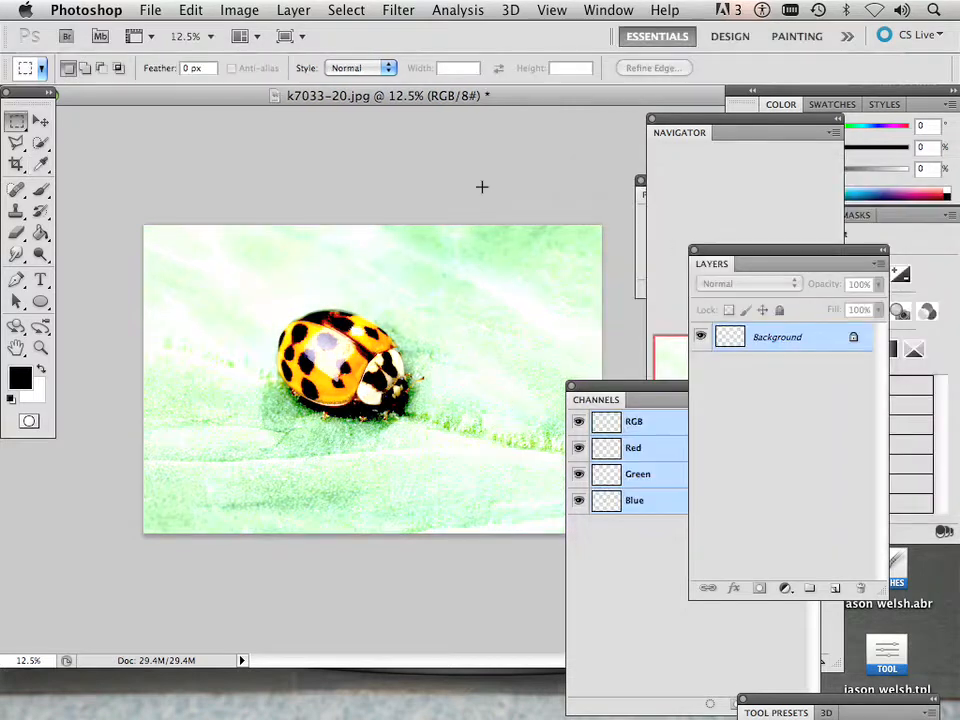
pyautogui.click(239, 9)
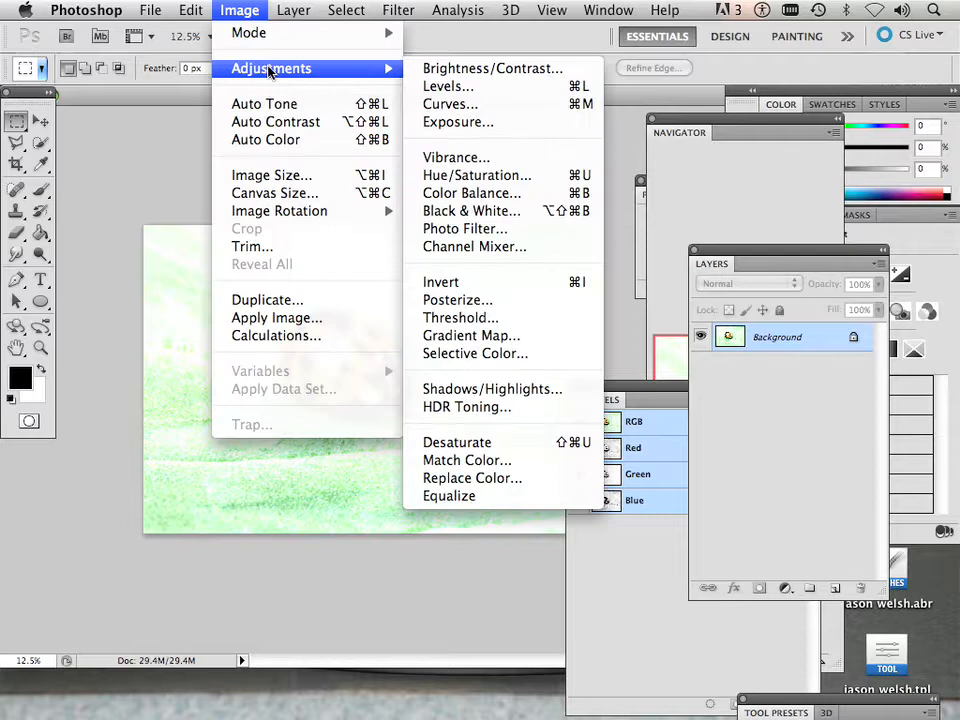
pyautogui.moveTo(457, 442)
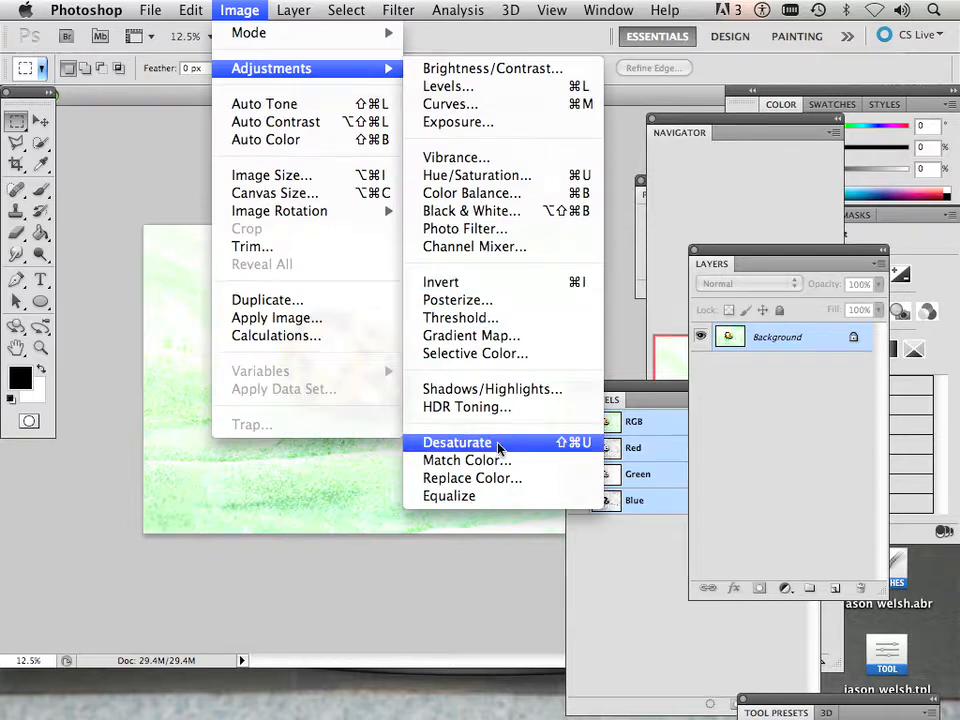
pyautogui.moveTo(461, 317)
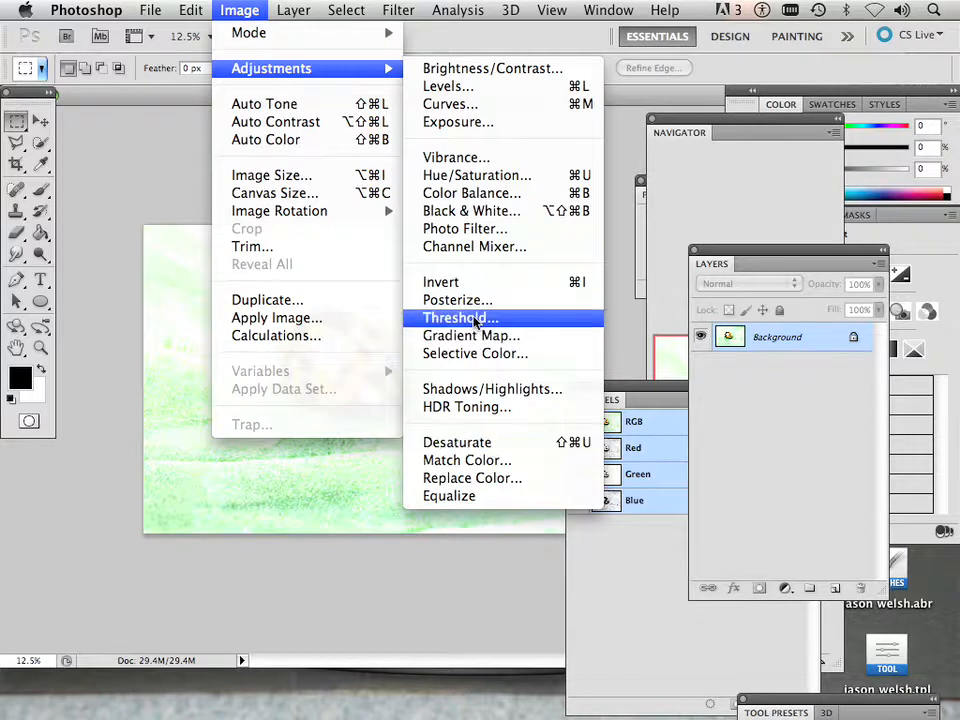
pyautogui.click(458, 318)
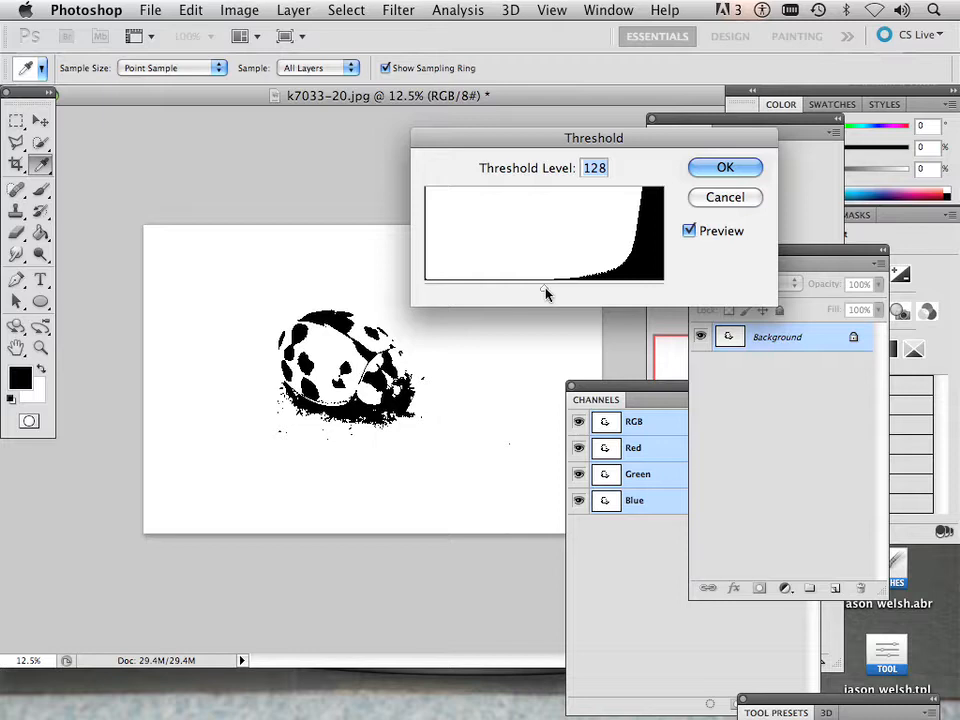
pyautogui.moveTo(547, 293); pyautogui.dragTo(638, 293)
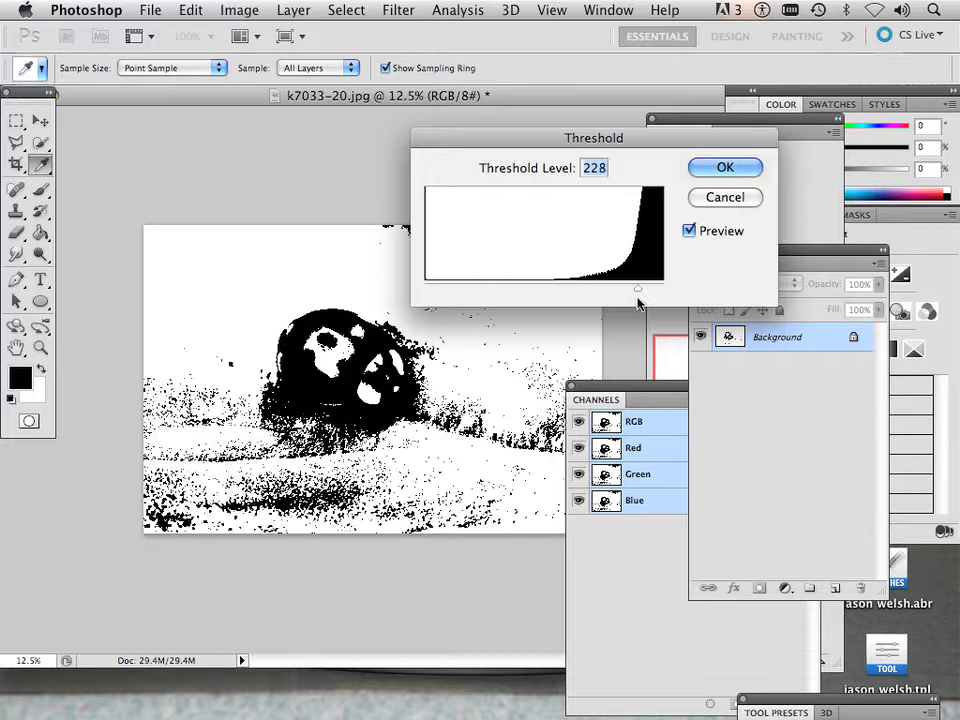
pyautogui.moveTo(638, 289); pyautogui.dragTo(658, 289)
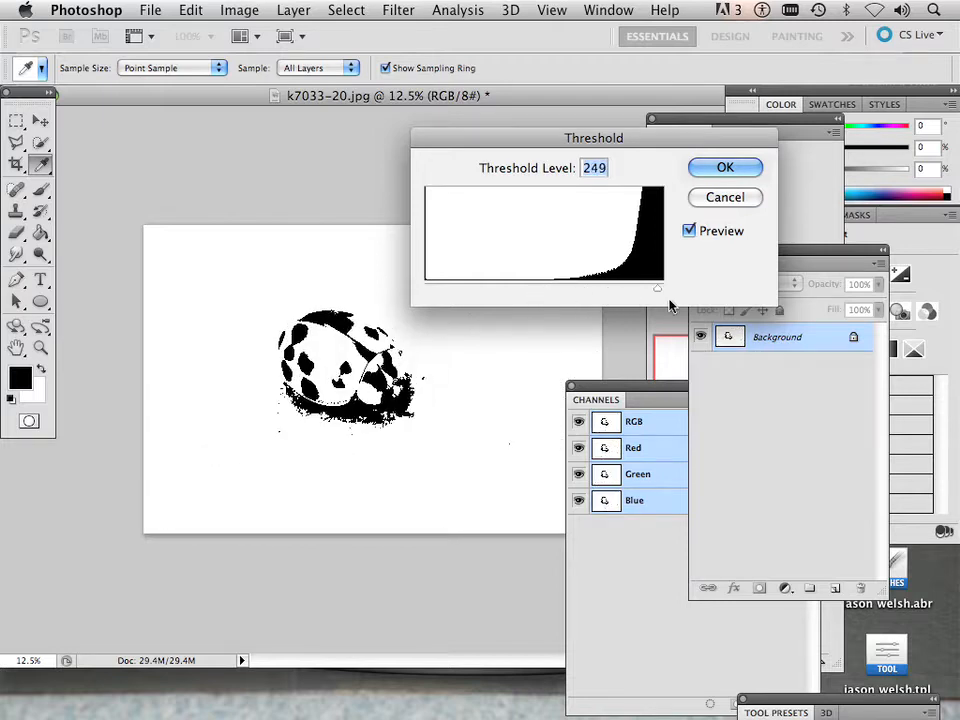
pyautogui.moveTo(658, 289); pyautogui.dragTo(608, 289)
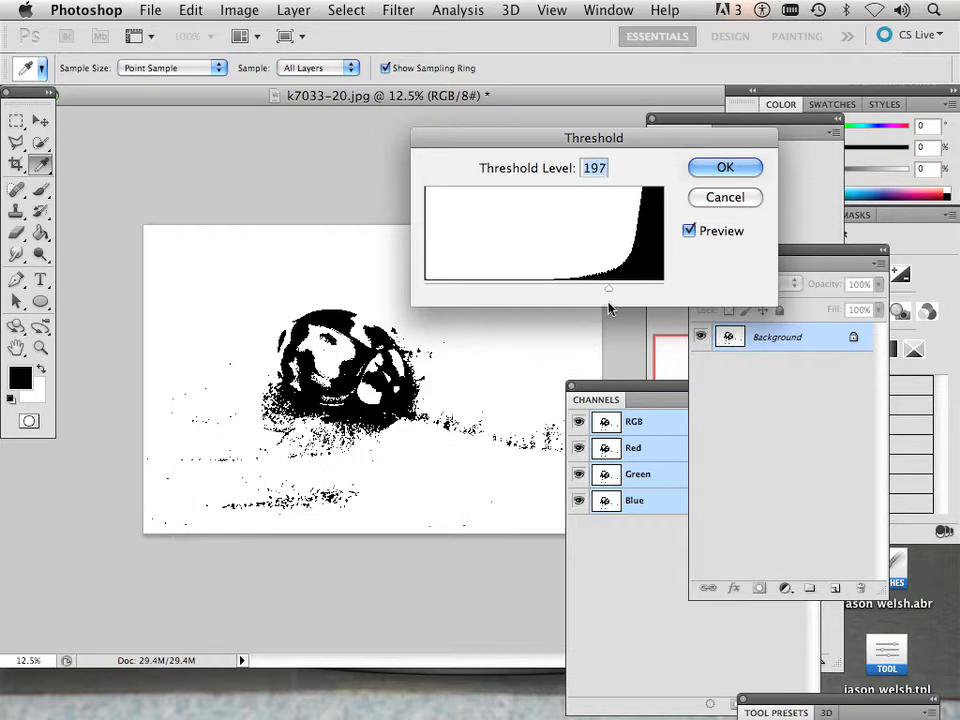
pyautogui.moveTo(608, 288); pyautogui.dragTo(576, 288)
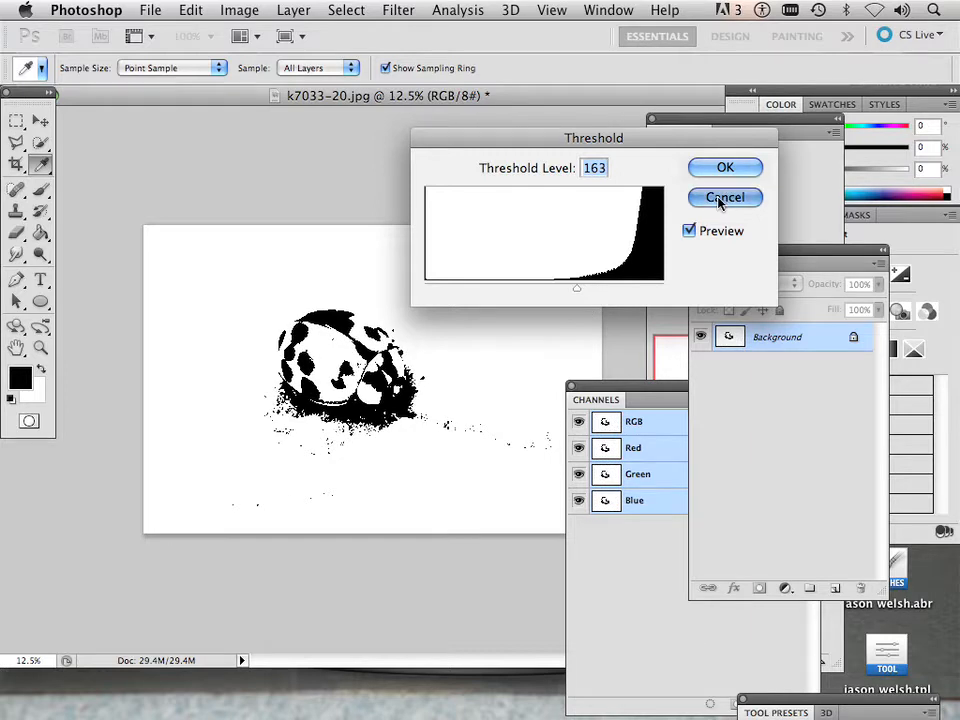
pyautogui.click(725, 197)
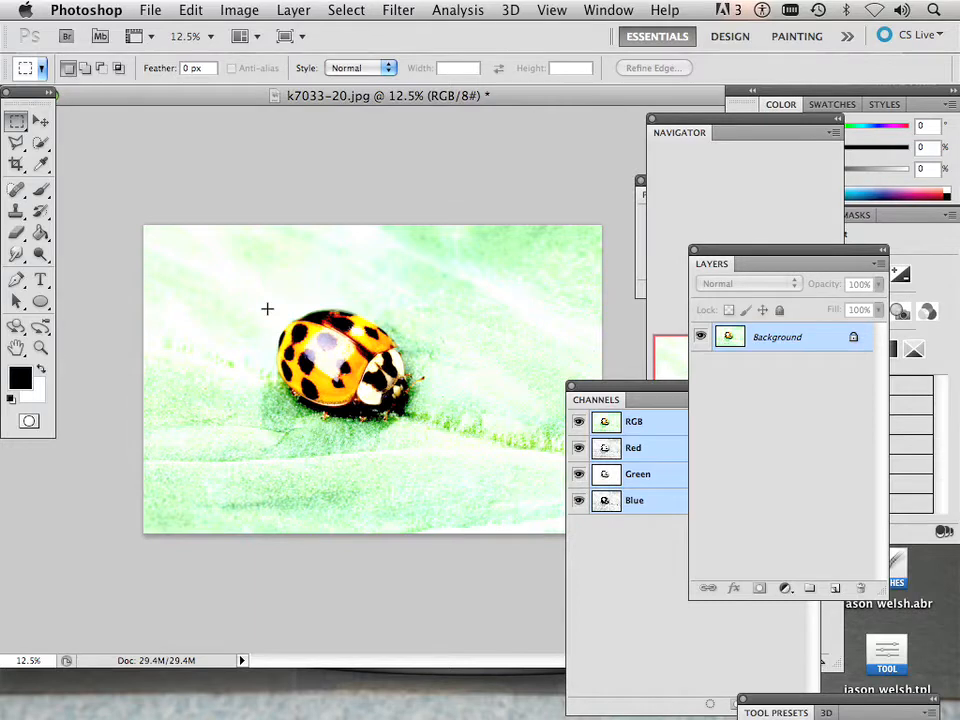
pyautogui.moveTo(270, 315)
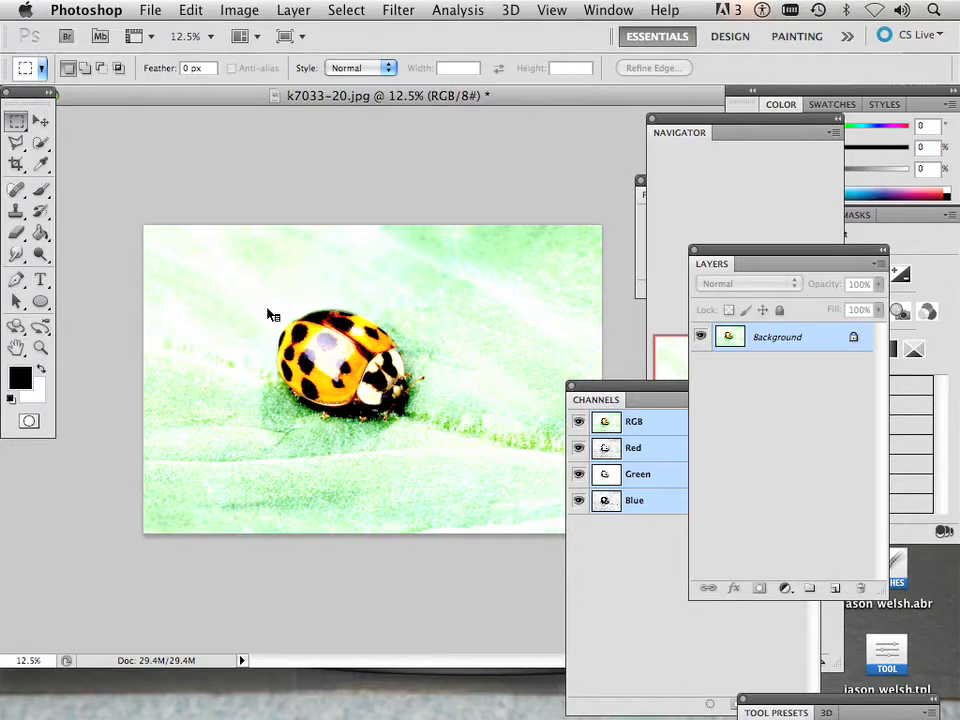